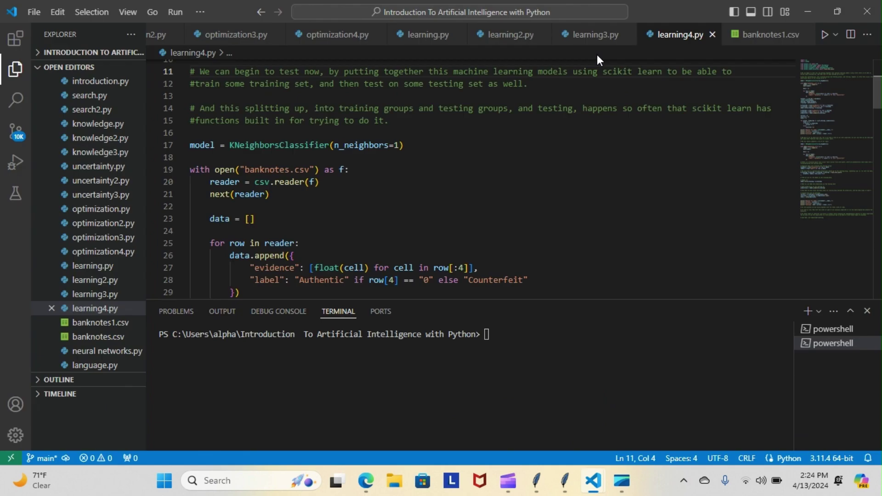
Glance at learning3.py briefly, then return to the learning4.py editor.
left_click(589, 34)
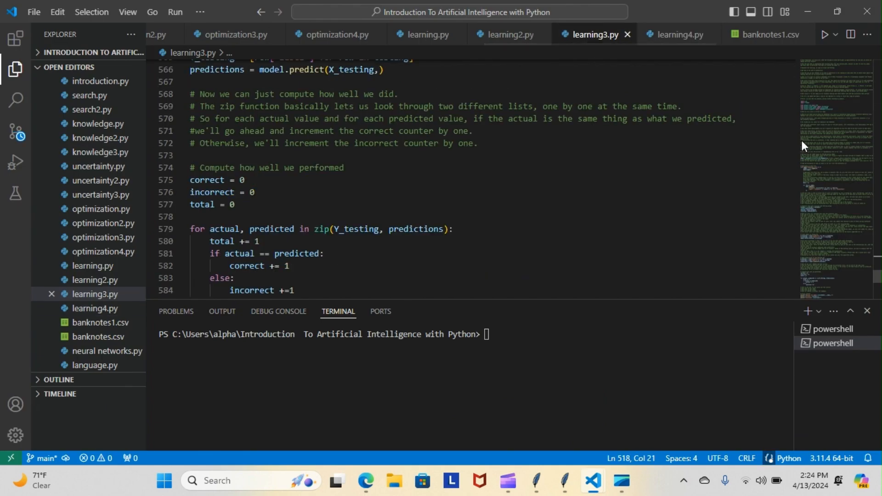
scroll("down", 3)
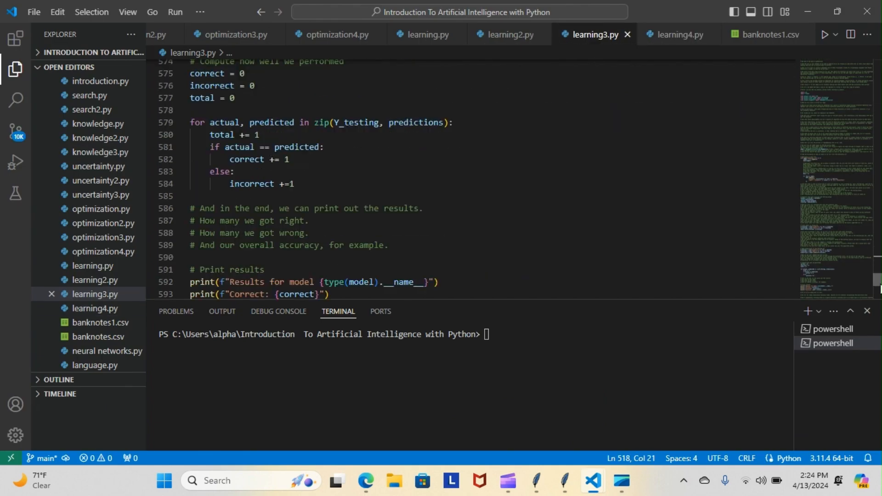
scroll("down", 3)
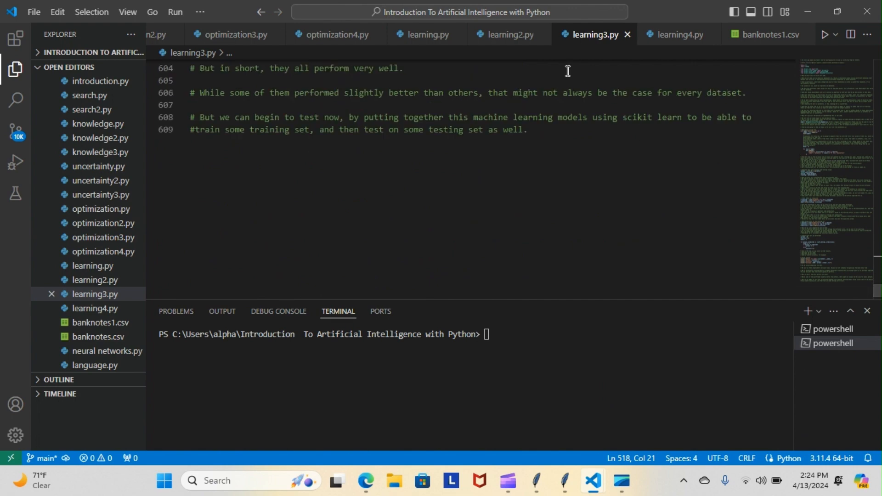
left_click(679, 34)
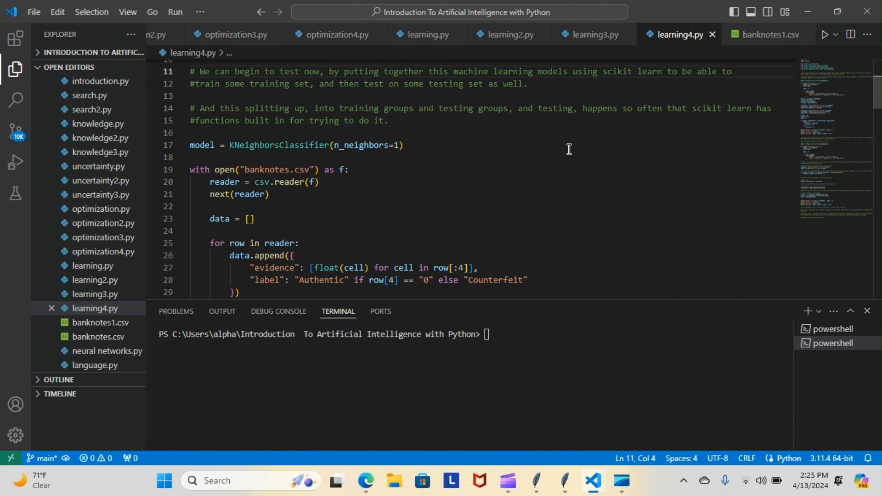
left_click(203, 71)
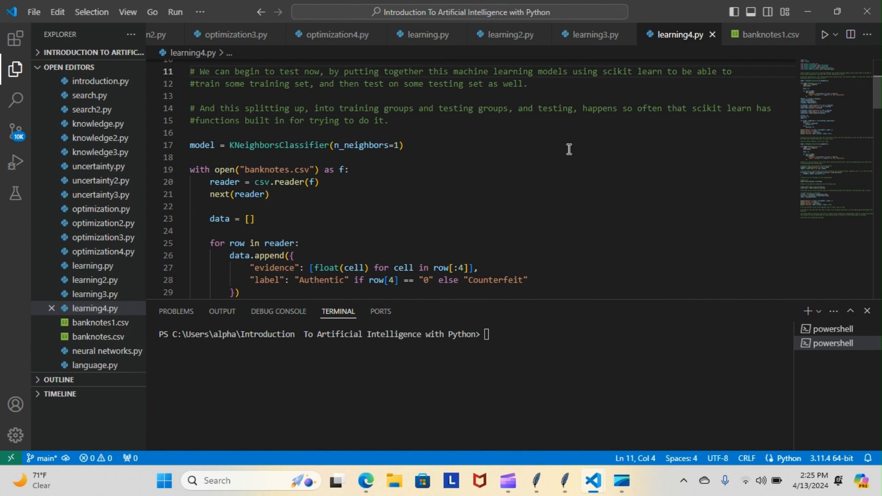
mouse_move(793, 160)
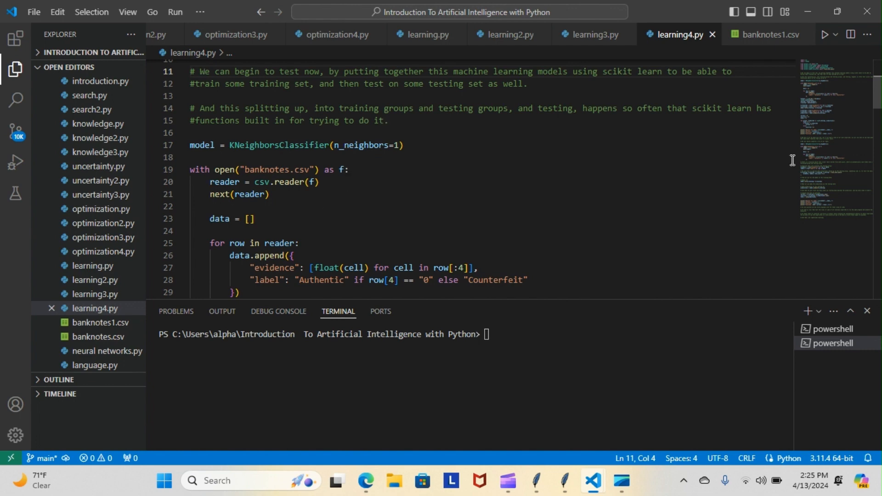
mouse_move(877, 84)
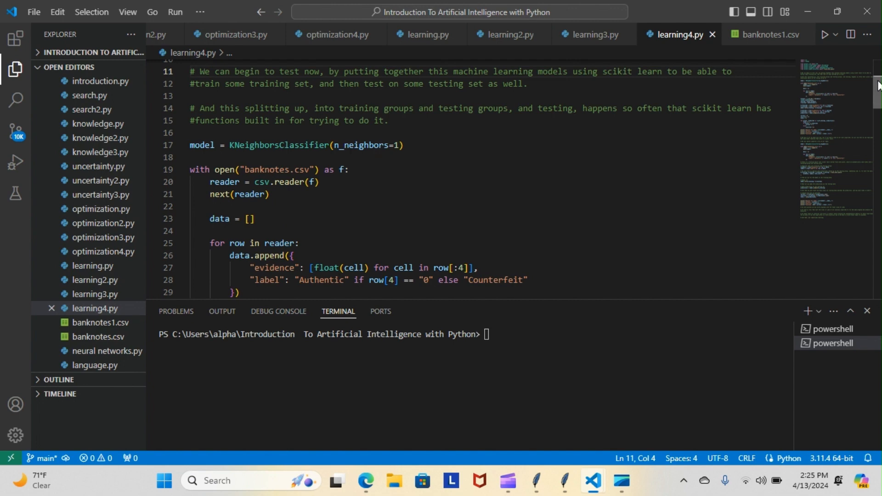
Scroll back and forth through learning4.py's data loading and hand-coded KNN loop.
scroll("down", 3)
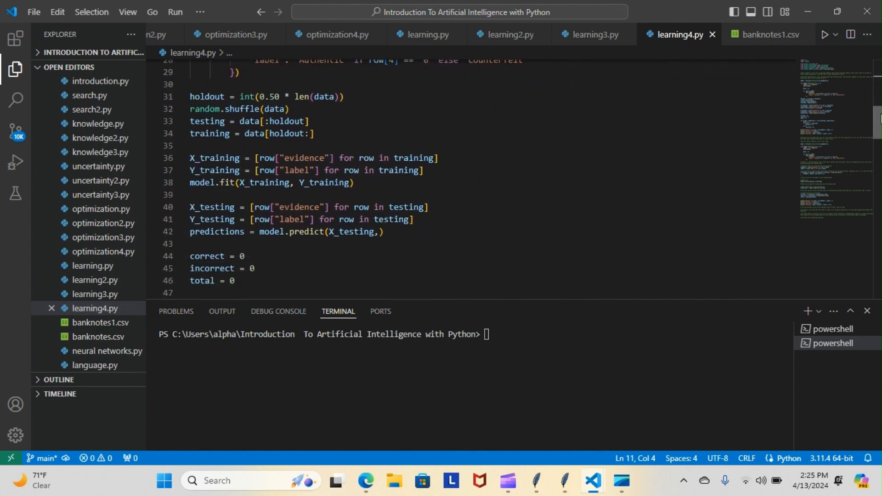
scroll("down", 3)
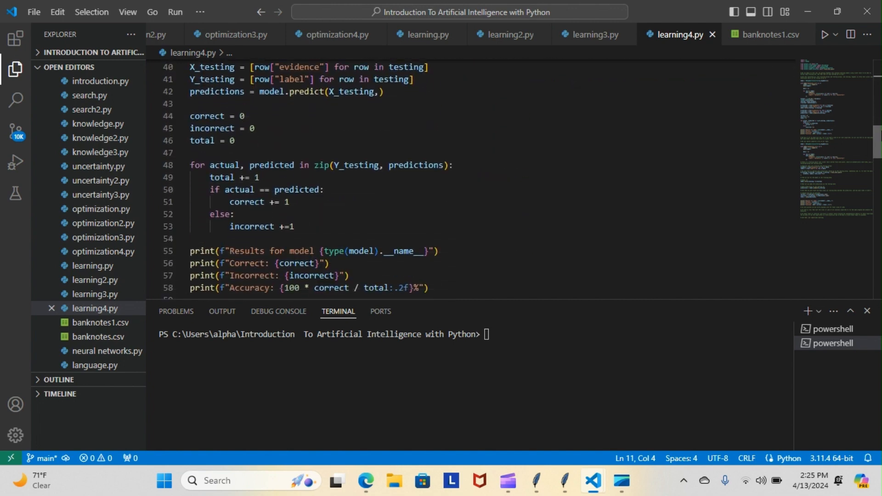
scroll("up", 3)
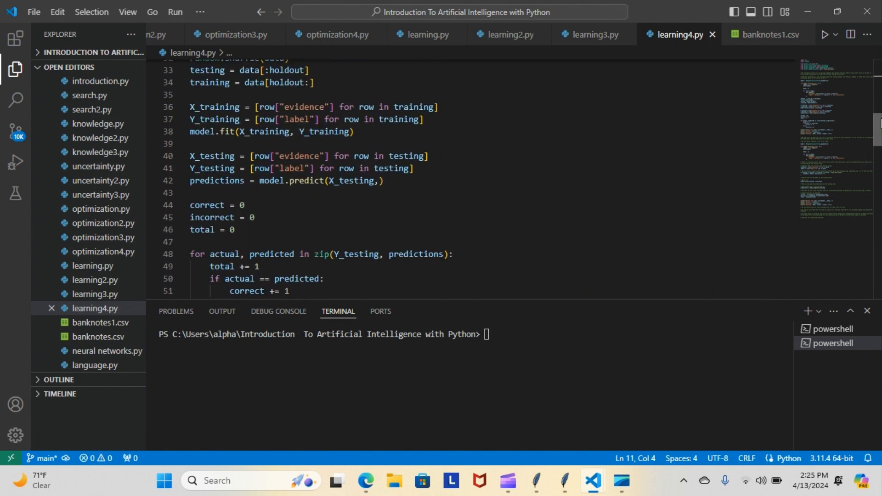
scroll("down", 3)
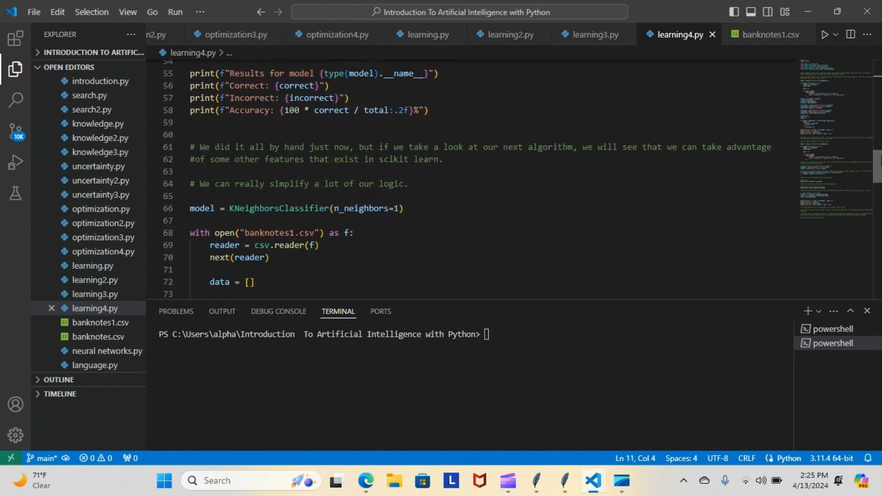
scroll("down", 3)
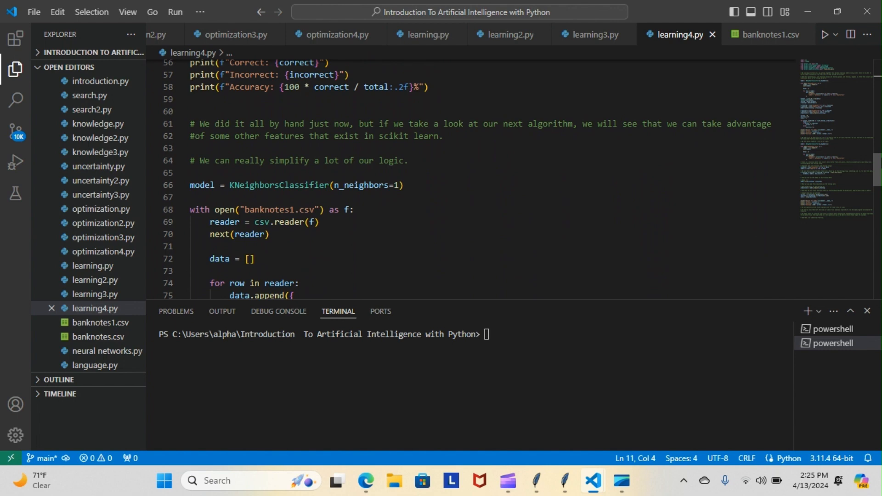
mouse_move(645, 6)
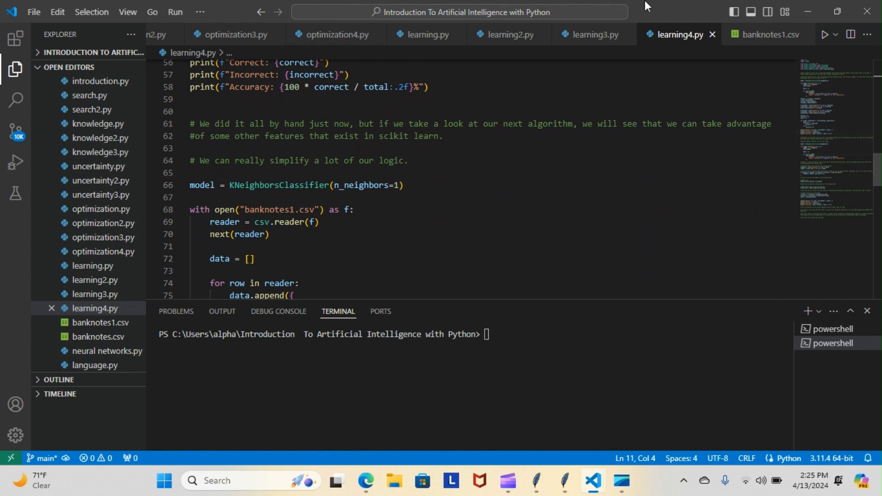
mouse_move(409, 99)
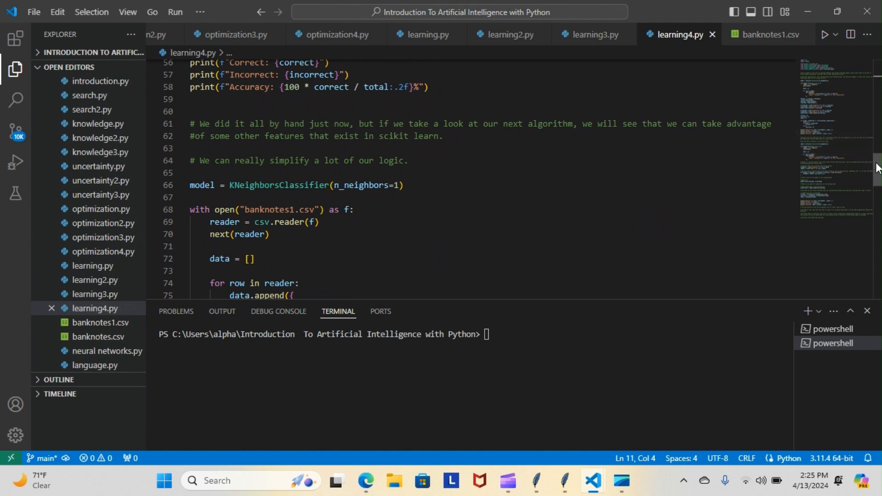
scroll("down", 3)
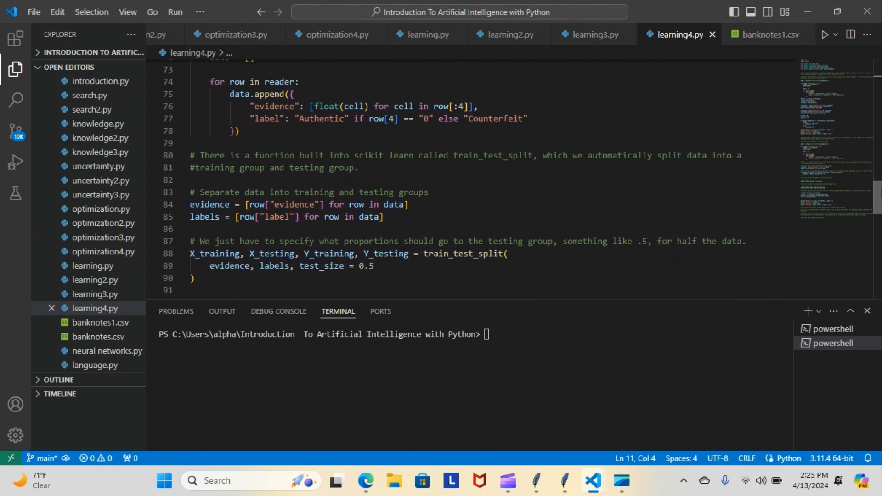
scroll("up", 3)
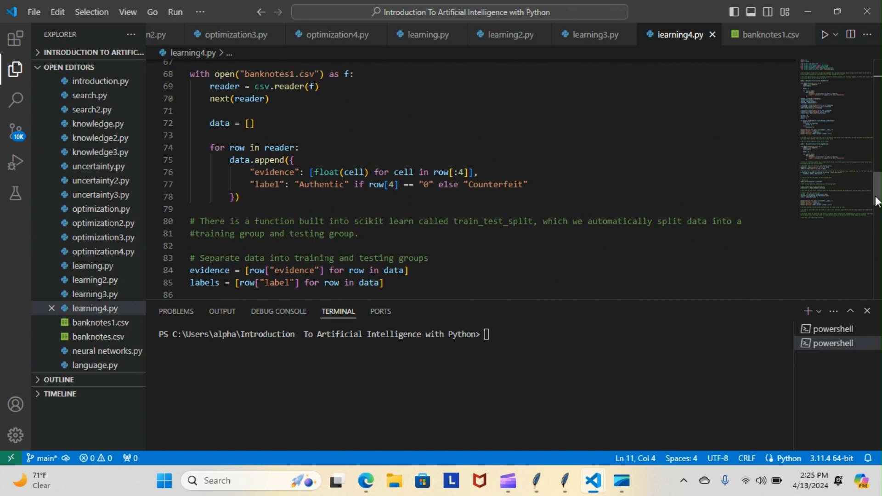
scroll("up", 3)
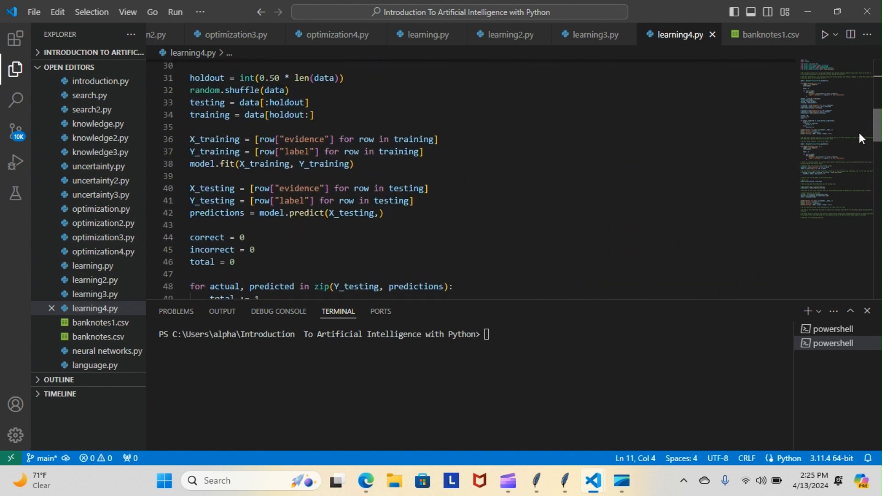
scroll("up", 3)
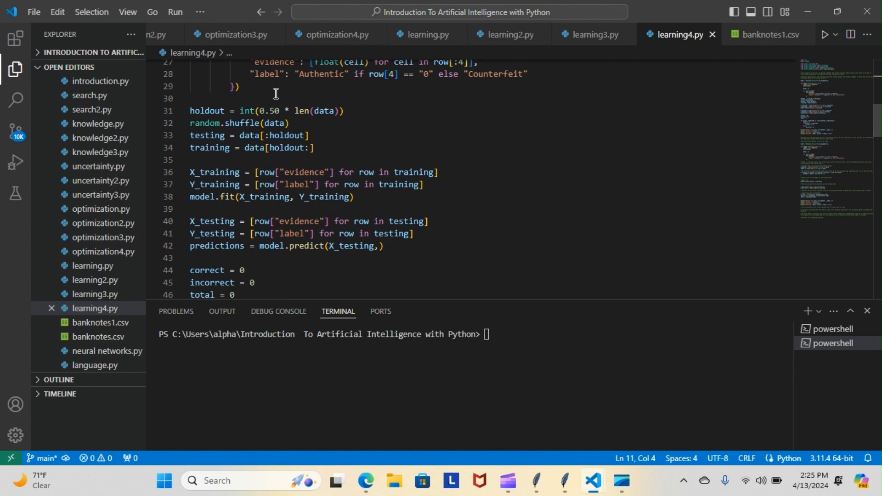
mouse_move(407, 88)
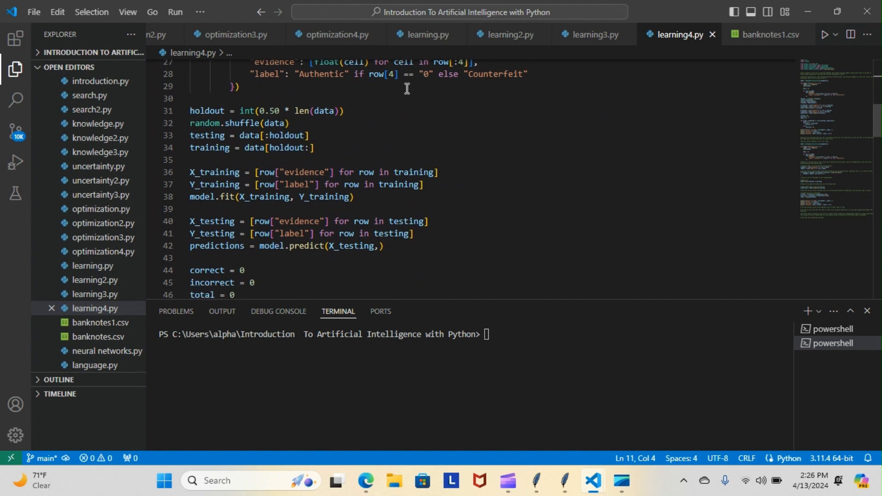
mouse_move(878, 124)
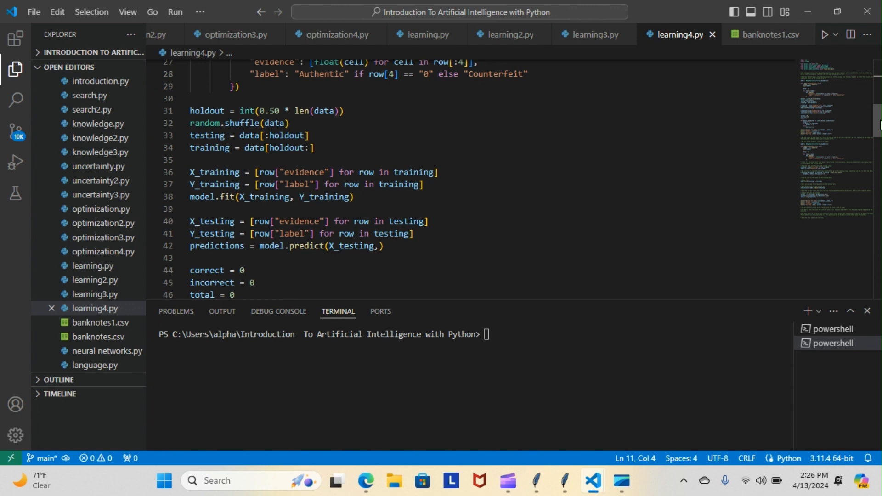
scroll("up", 3)
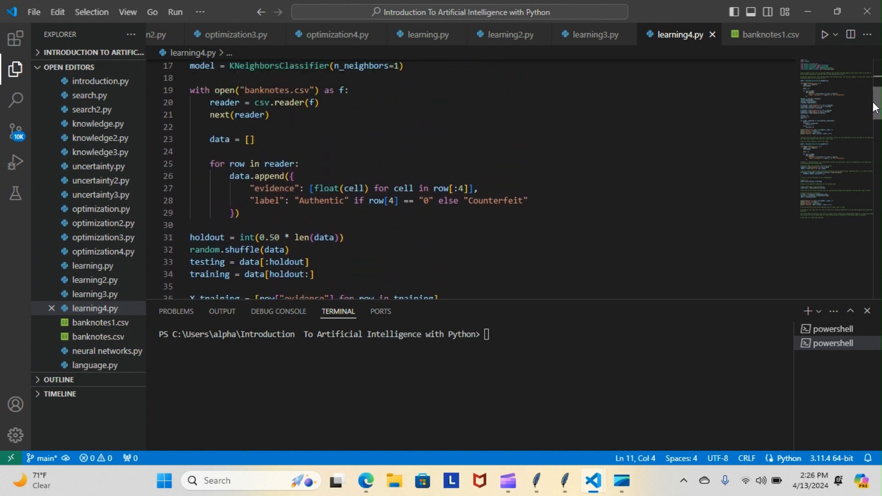
scroll("down", 3)
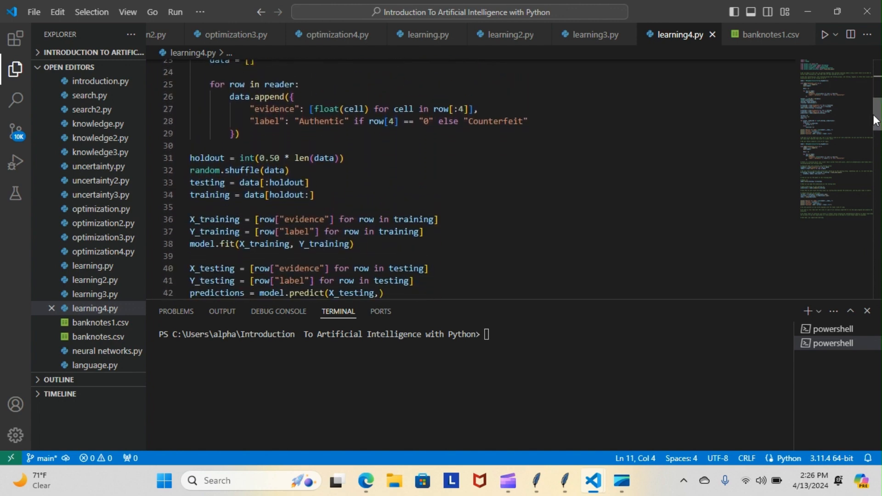
scroll("down", 3)
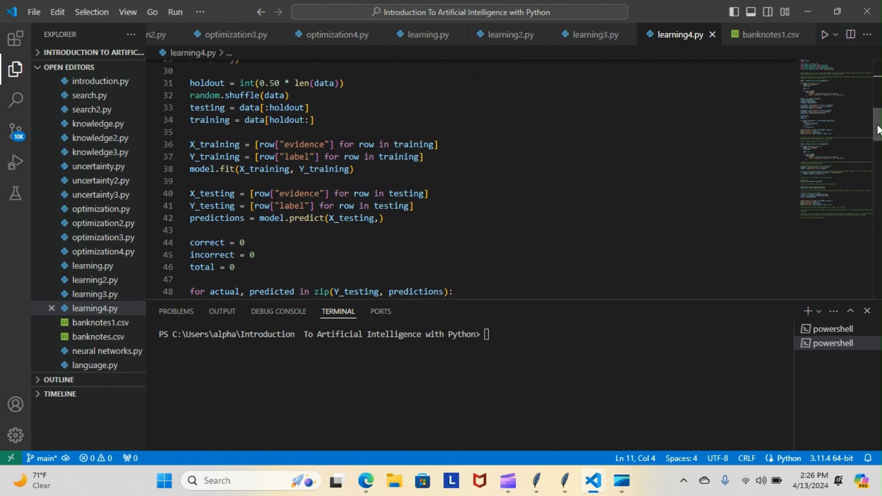
mouse_move(280, 134)
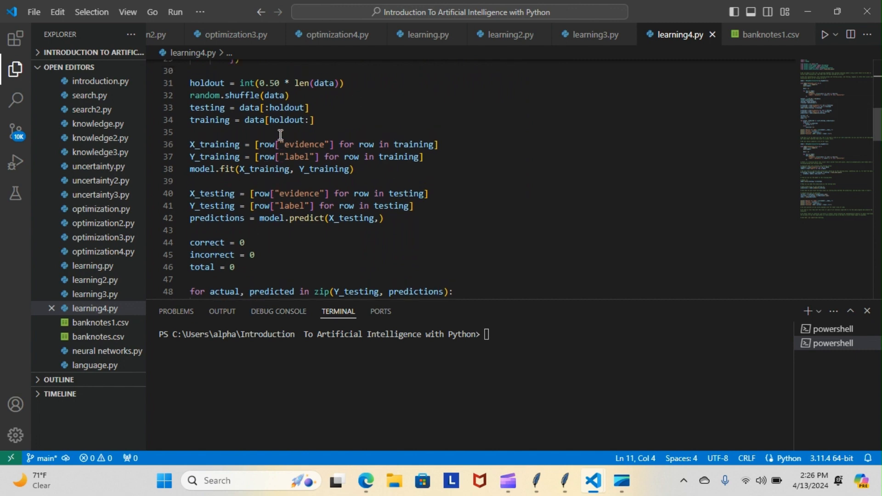
mouse_move(273, 276)
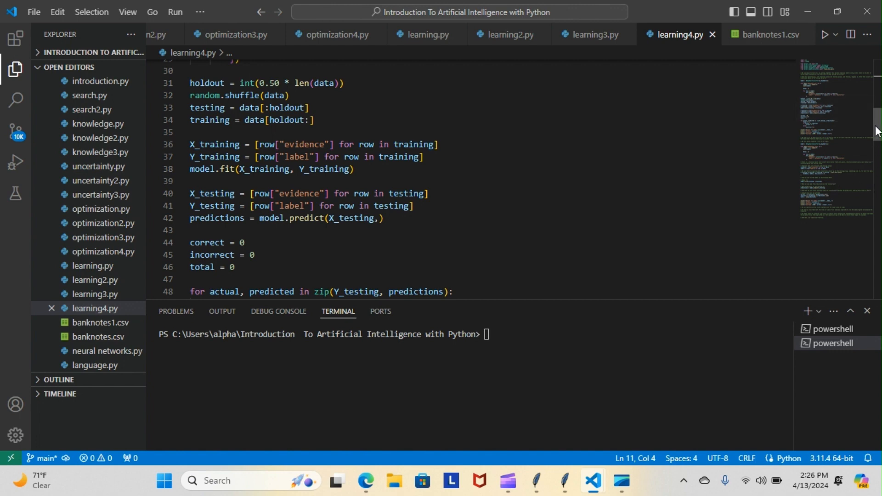
scroll("down", 3)
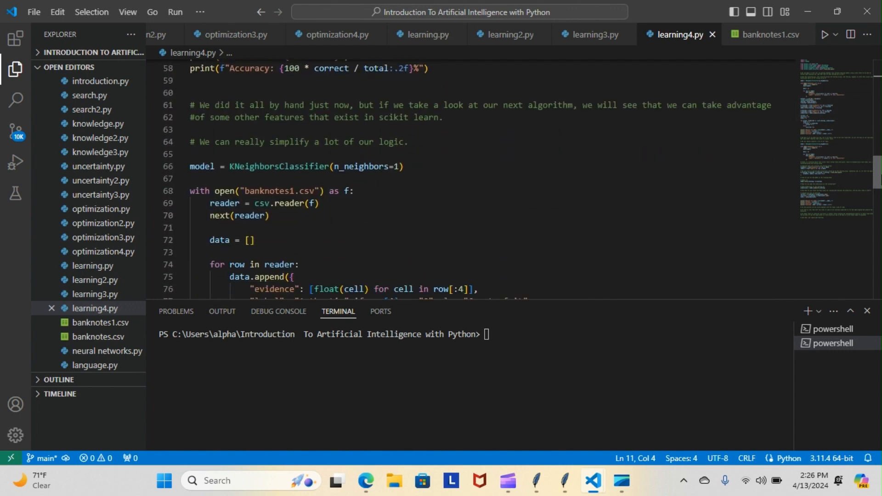
scroll("down", 3)
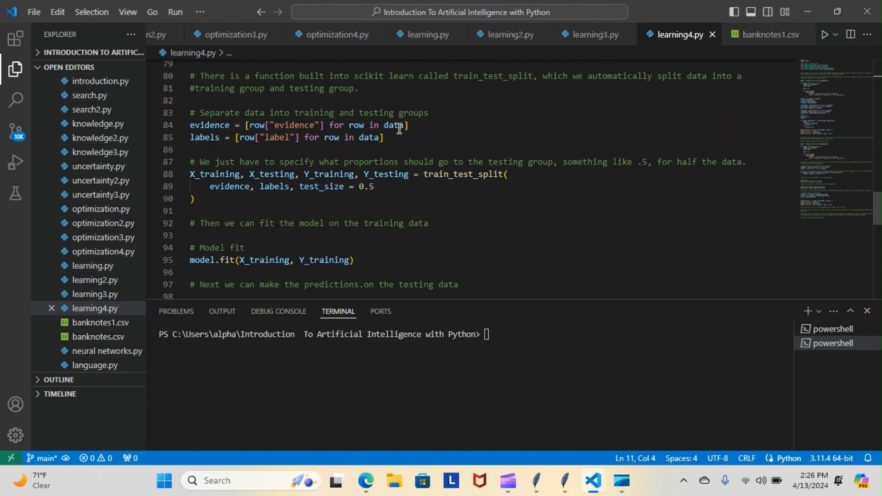
mouse_move(527, 88)
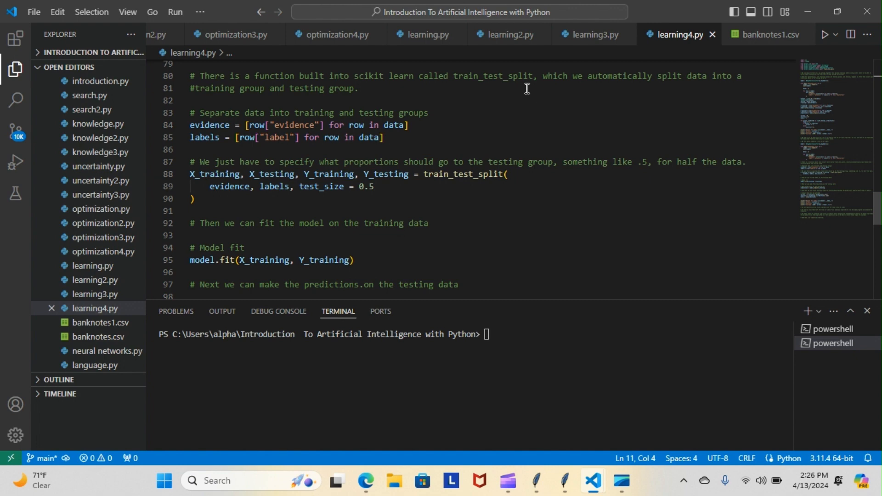
mouse_move(389, 82)
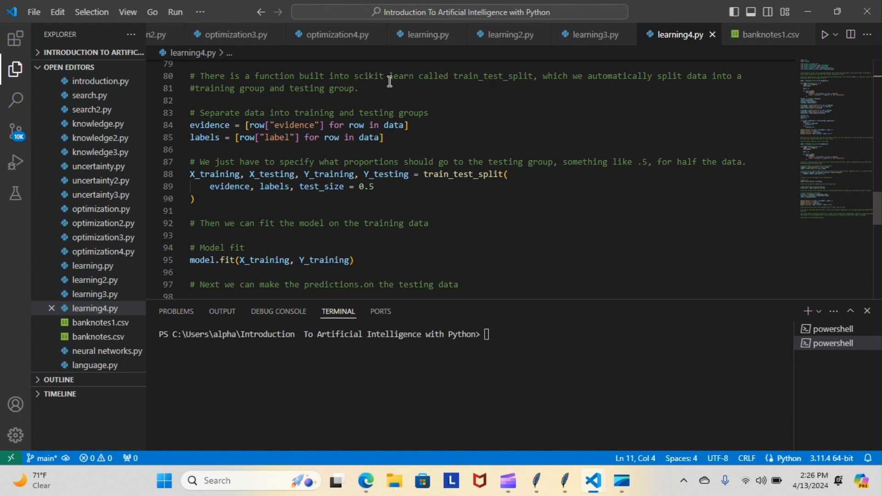
mouse_move(406, 86)
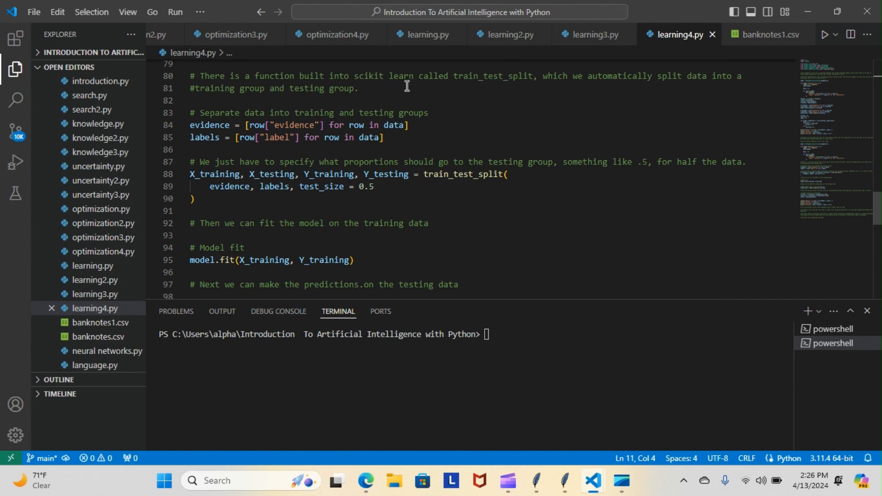
mouse_move(529, 81)
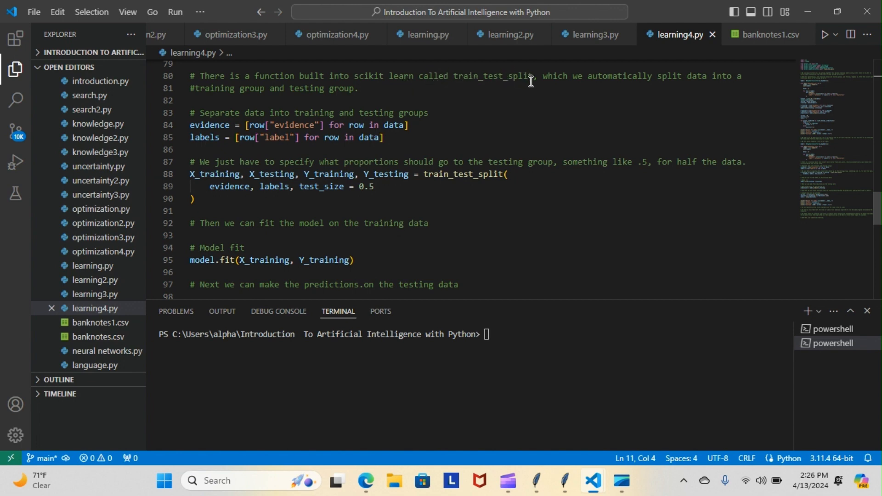
mouse_move(532, 94)
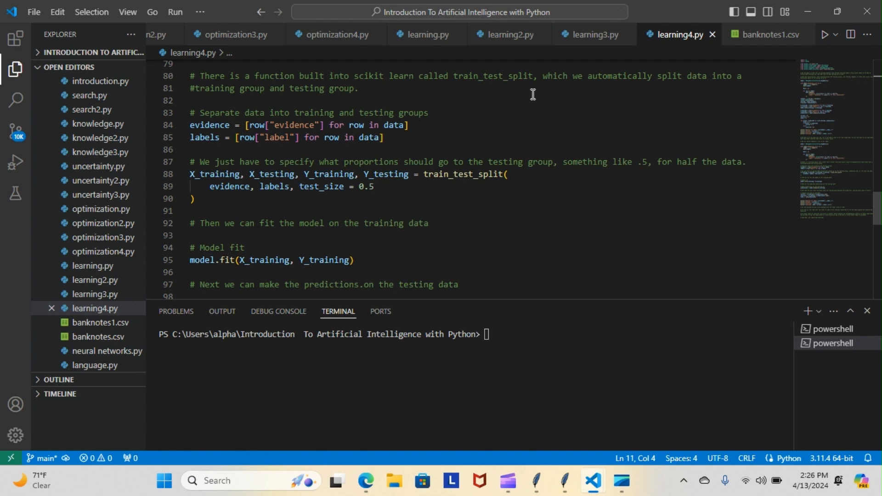
mouse_move(225, 105)
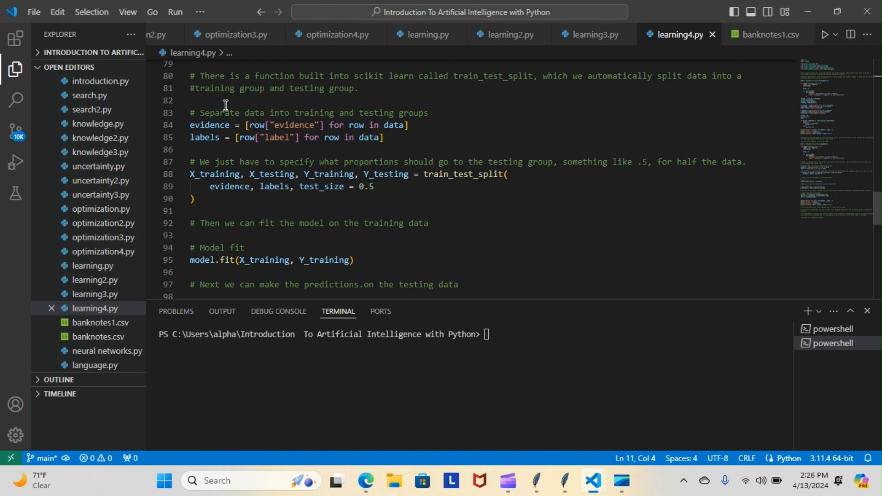
mouse_move(430, 117)
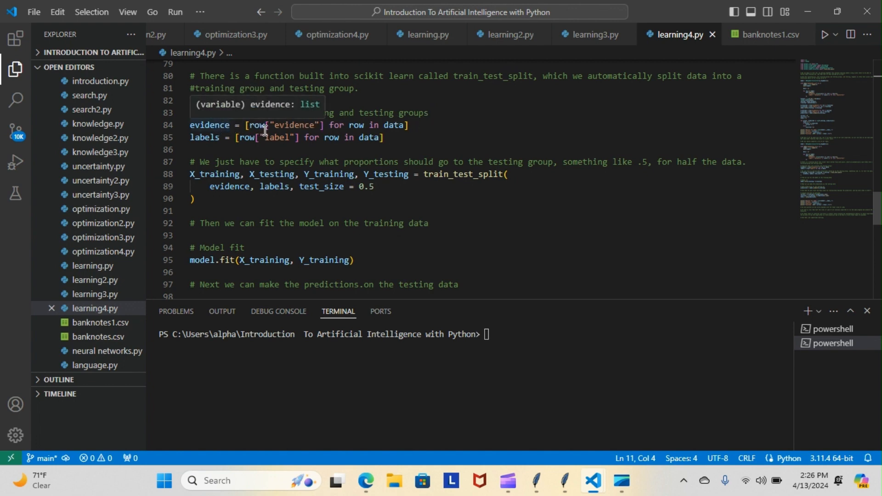
mouse_move(260, 126)
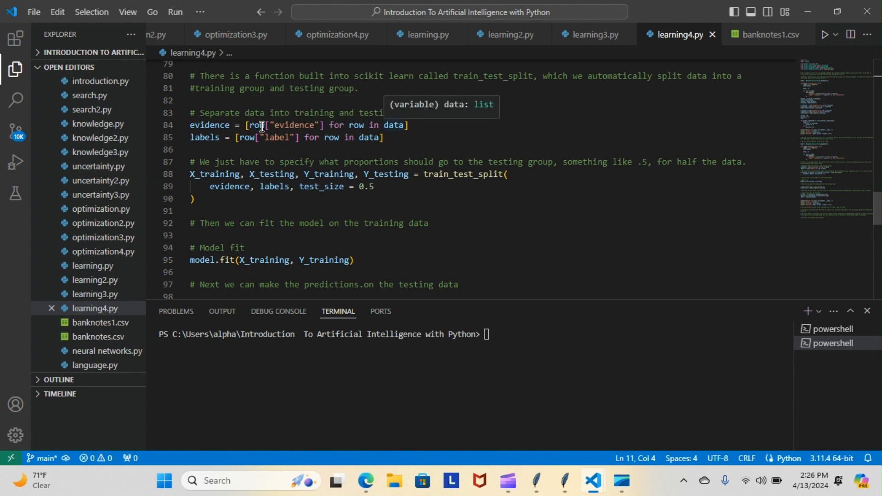
mouse_move(276, 141)
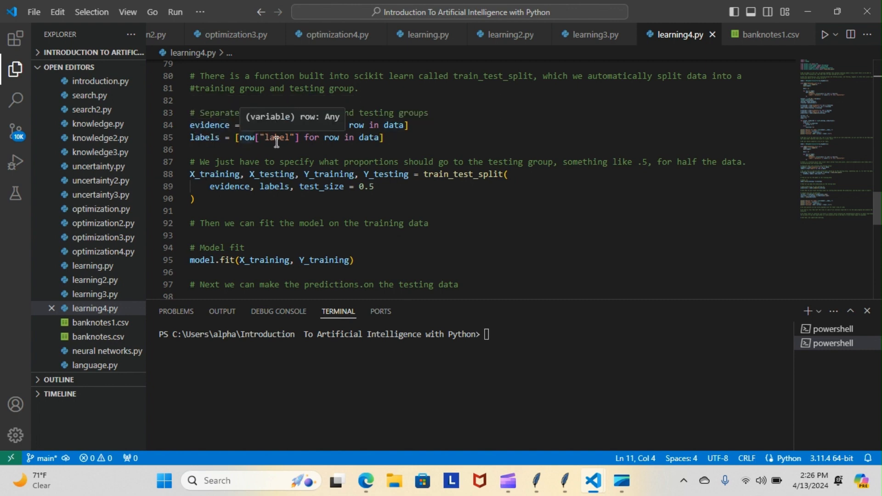
mouse_move(263, 165)
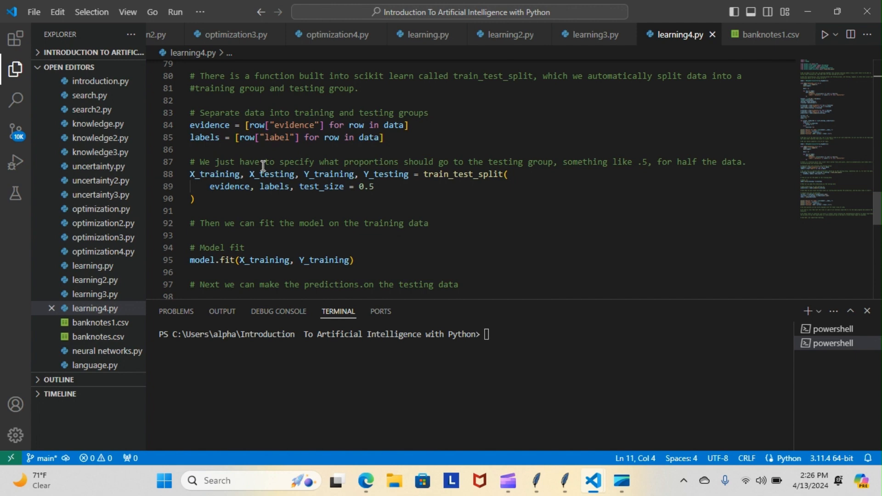
mouse_move(485, 176)
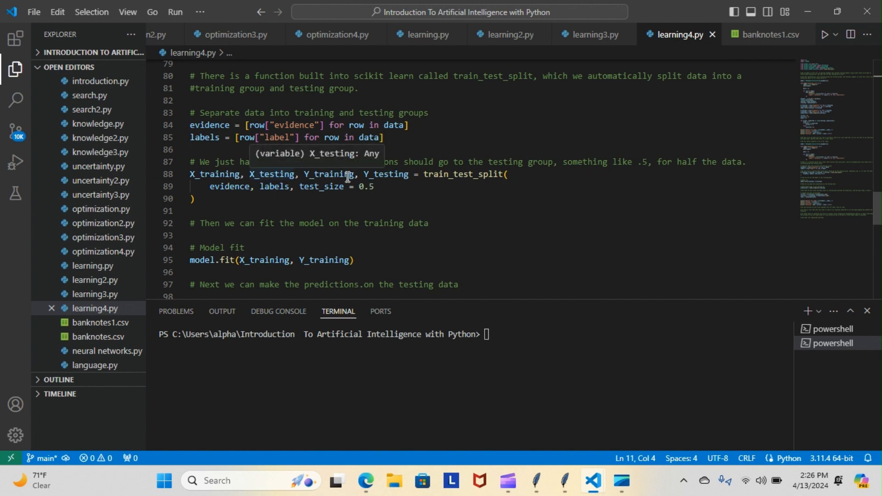
mouse_move(431, 175)
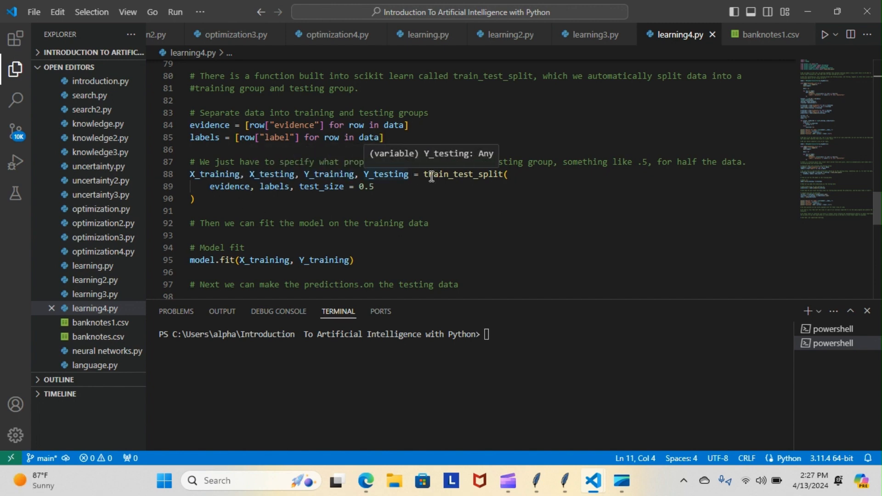
mouse_move(268, 192)
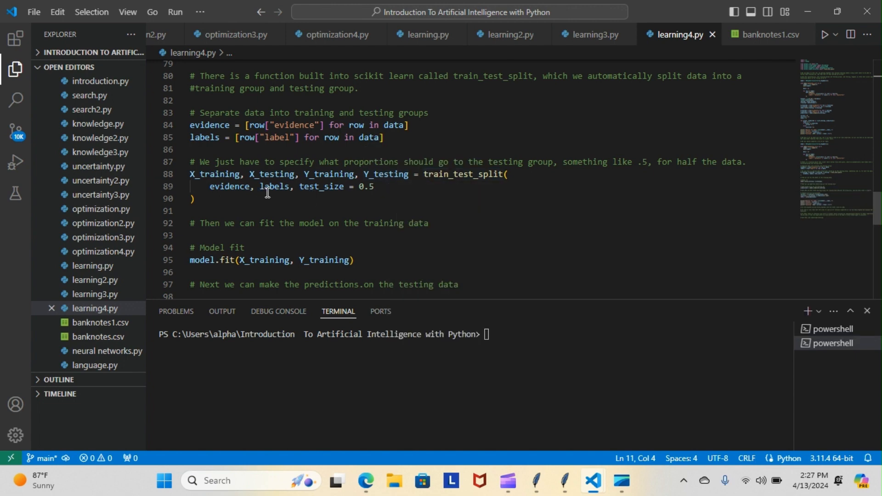
mouse_move(363, 194)
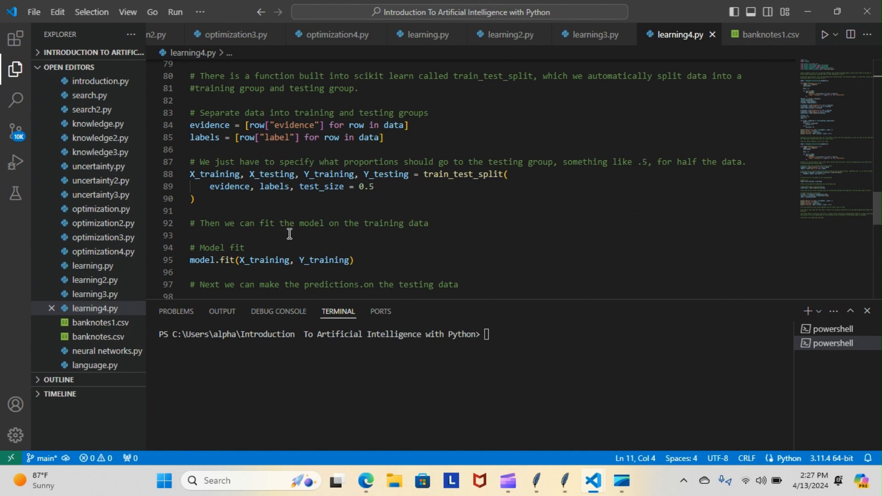
mouse_move(260, 236)
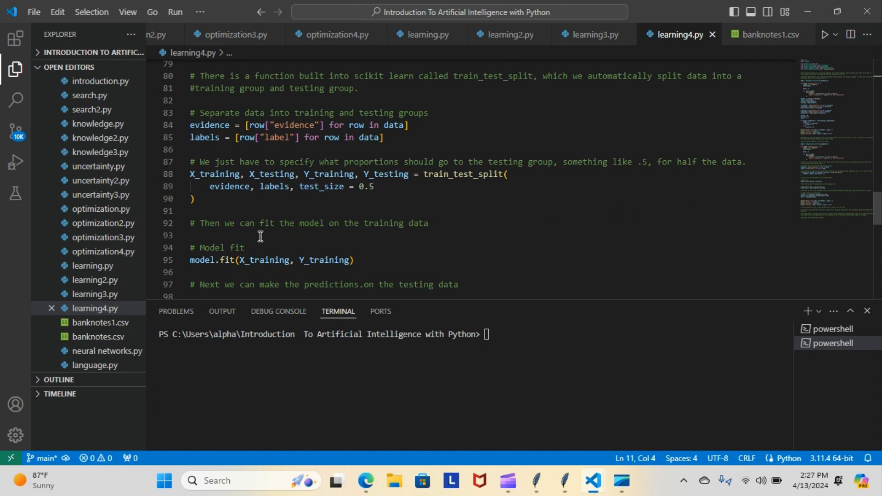
mouse_move(278, 264)
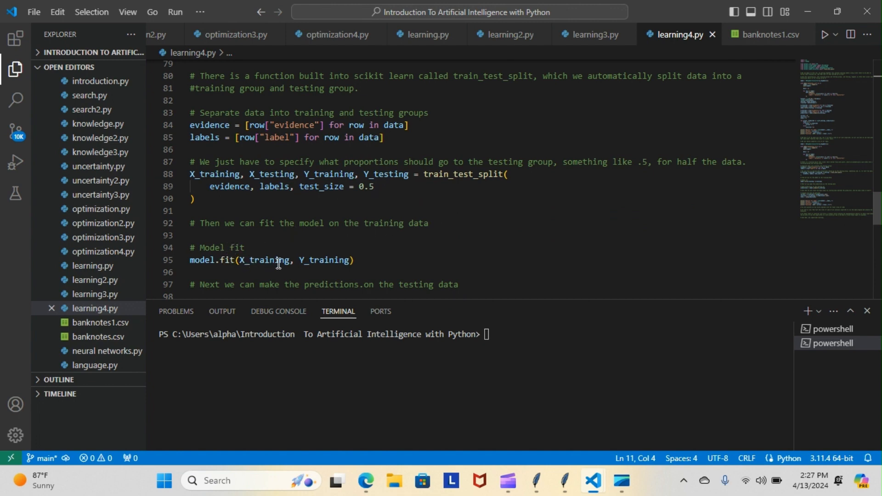
mouse_move(285, 288)
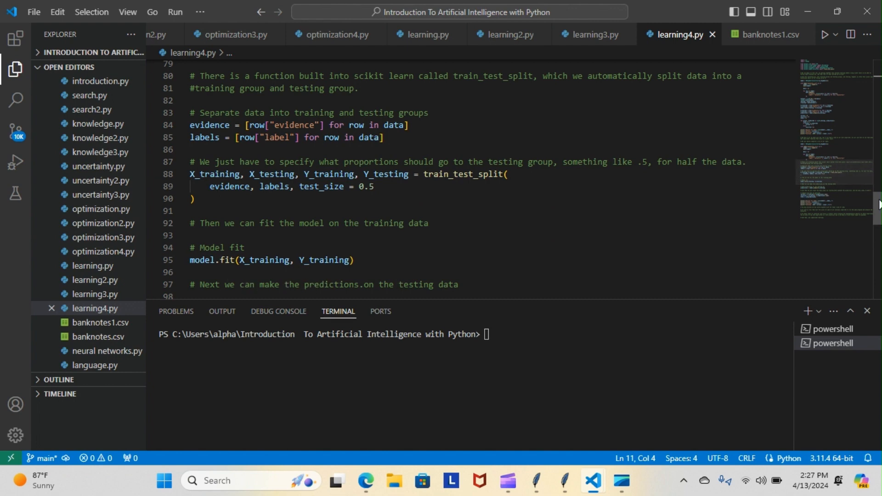
Scroll down to the final result prints and closing supervised-learning comments.
scroll("down", 3)
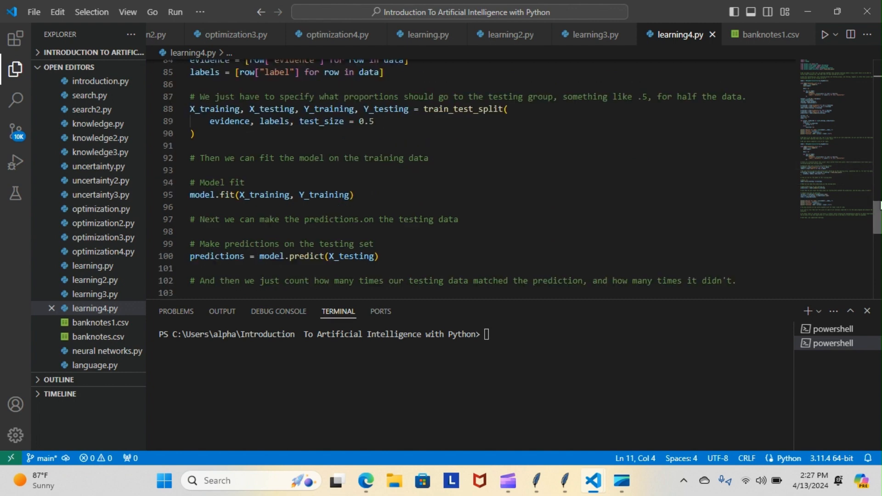
scroll("down", 3)
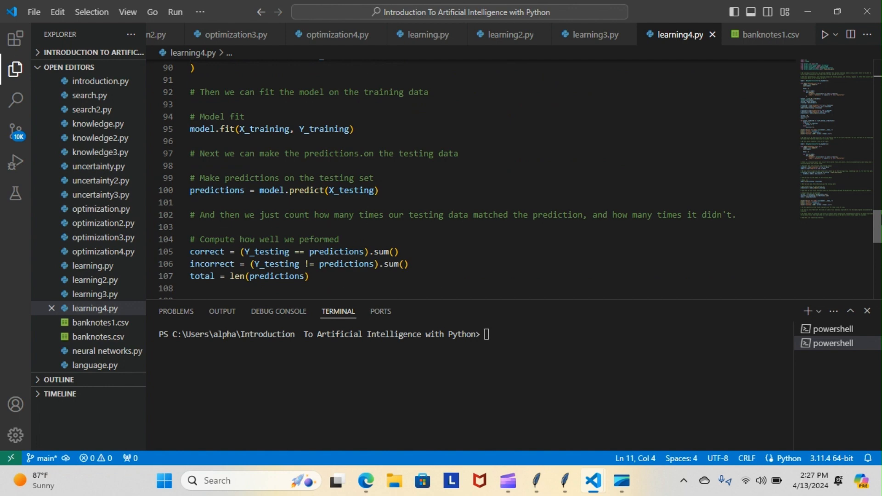
scroll("up", 3)
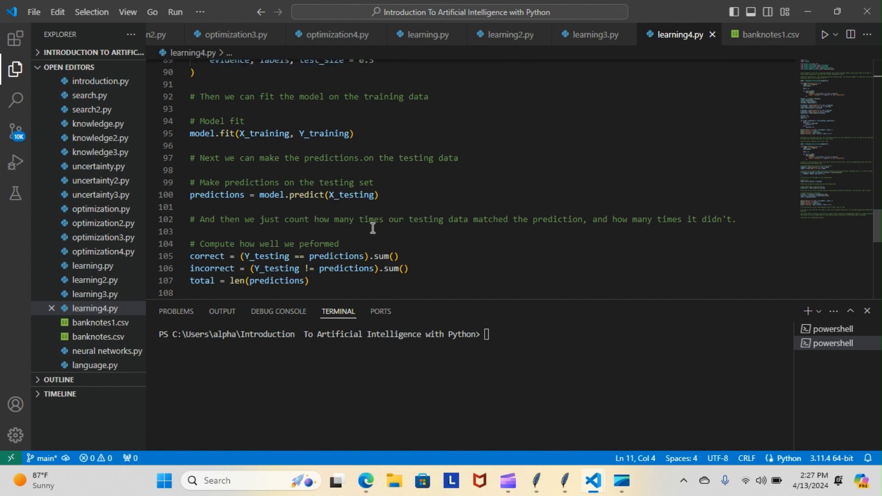
mouse_move(547, 228)
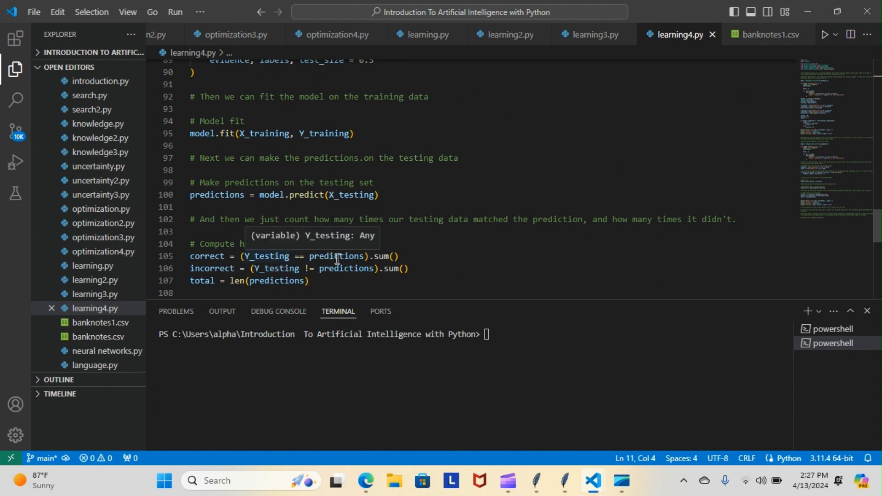
mouse_move(233, 272)
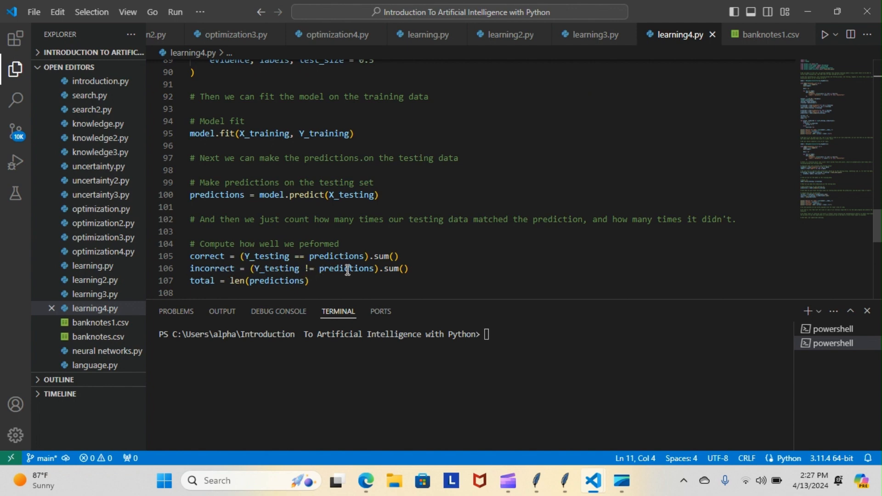
mouse_move(282, 286)
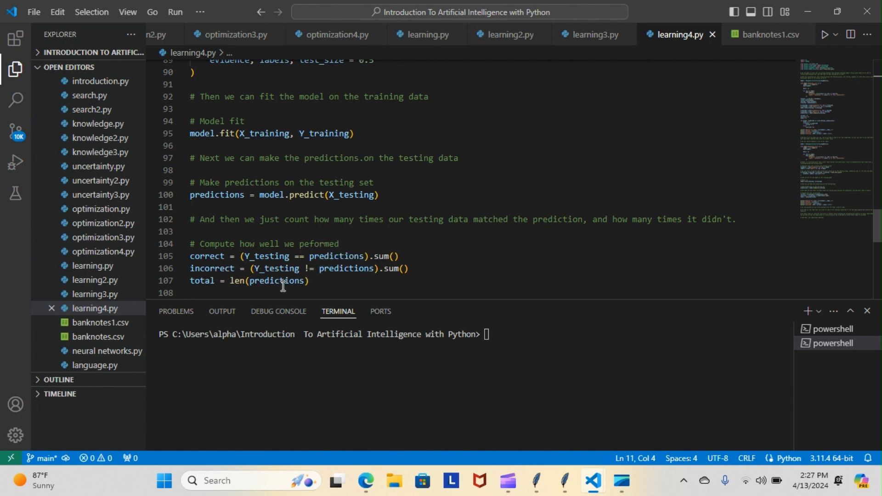
mouse_move(877, 232)
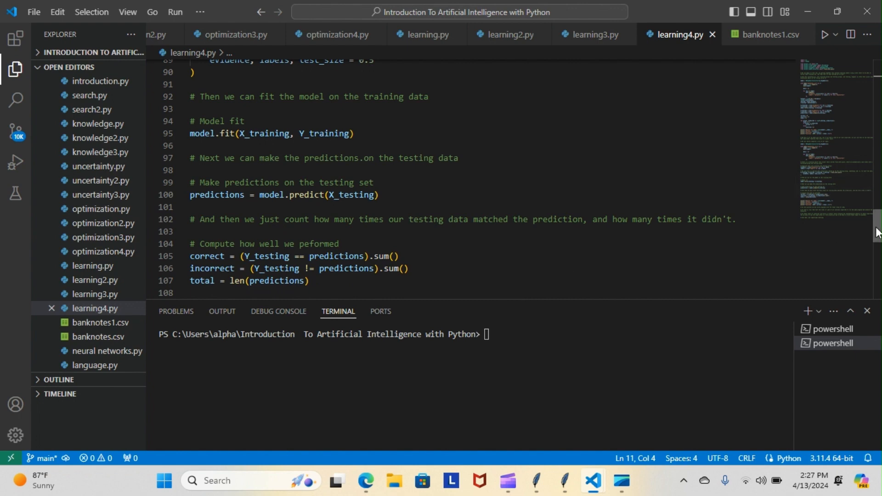
scroll("down", 3)
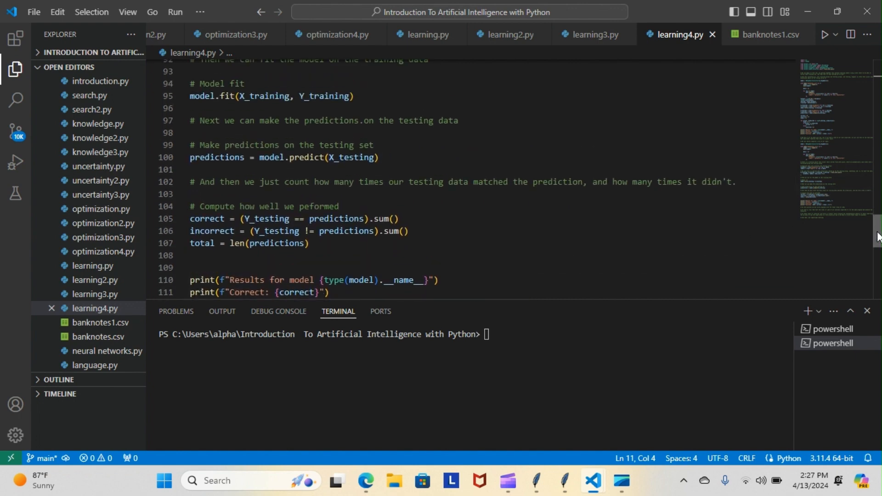
scroll("up", 3)
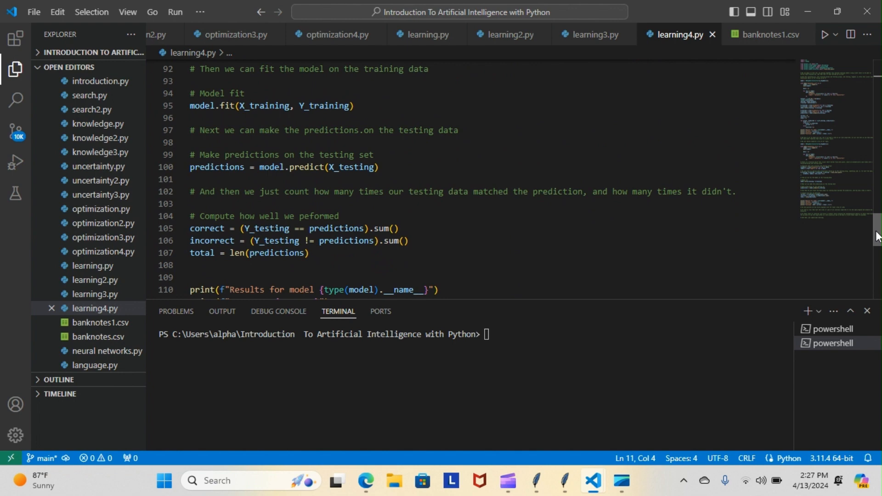
scroll("up", 3)
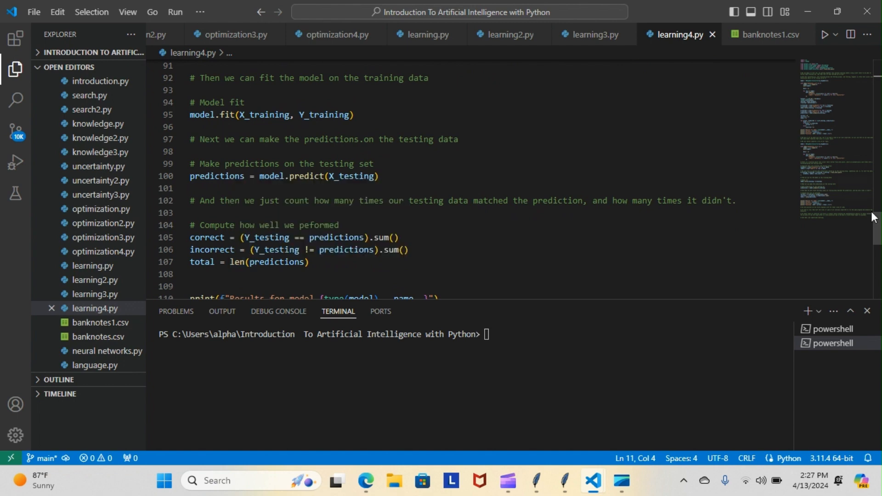
scroll("up", 3)
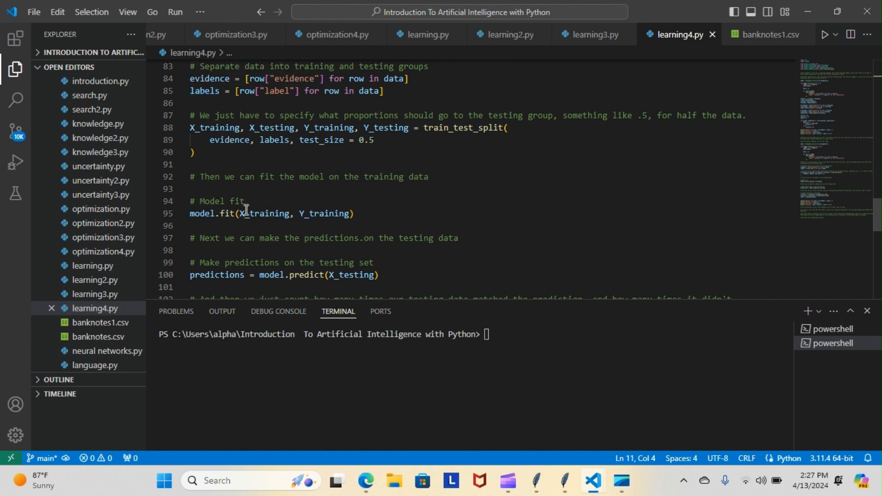
mouse_move(853, 281)
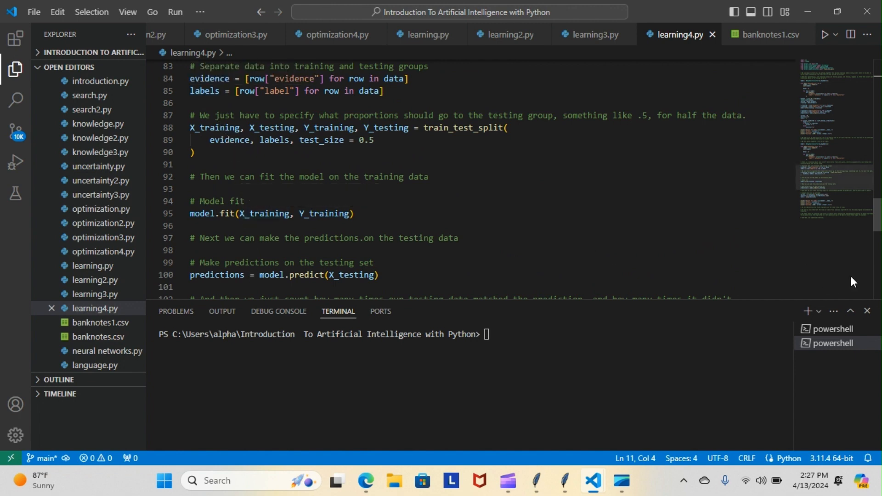
scroll("down", 3)
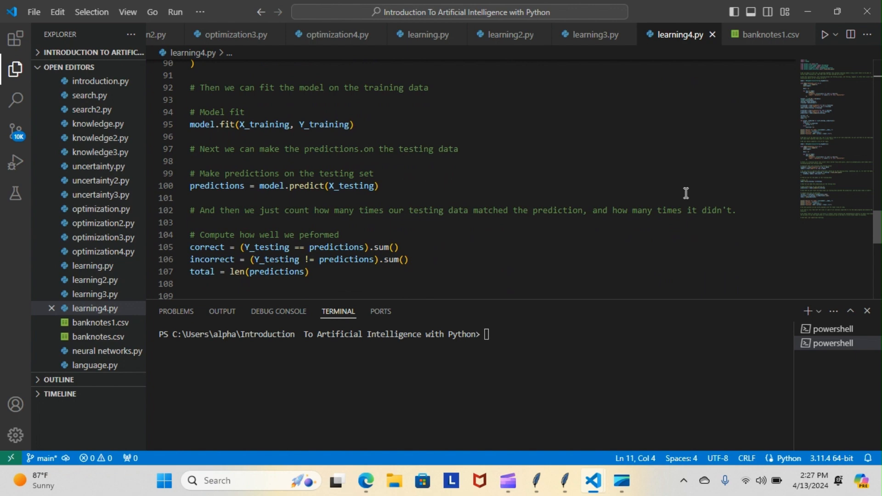
mouse_move(639, 215)
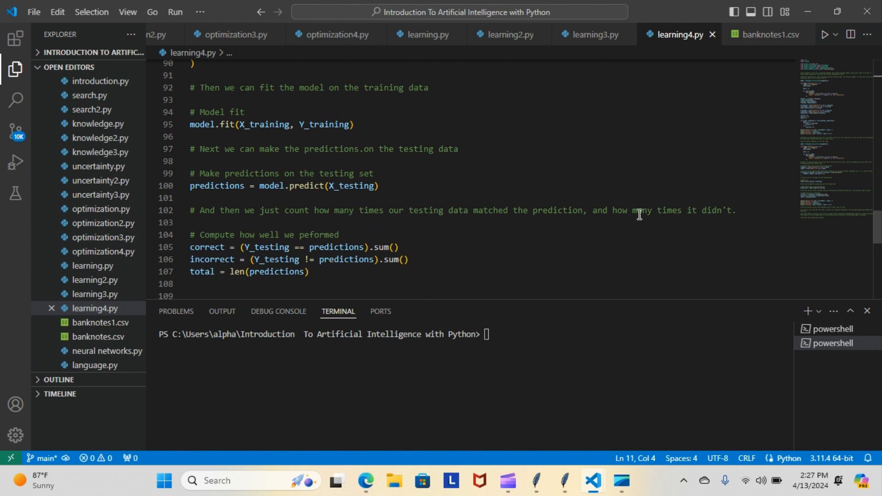
scroll("up", 3)
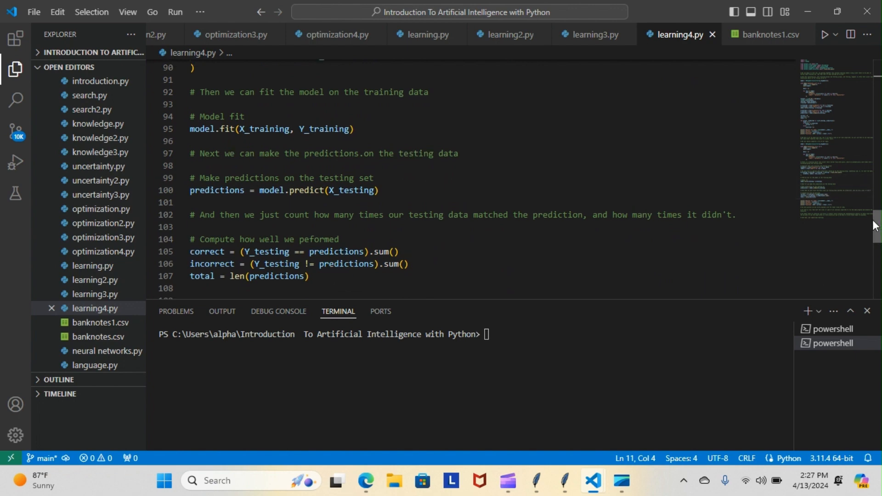
scroll("up", 3)
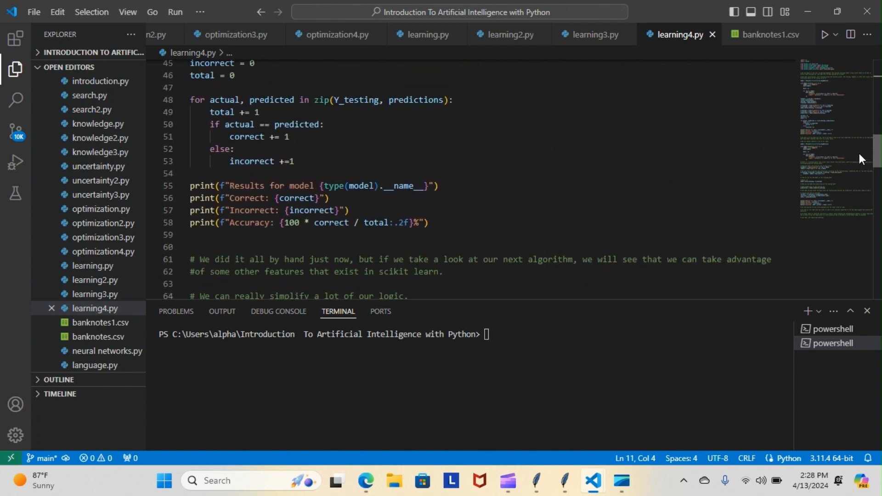
scroll("up", 3)
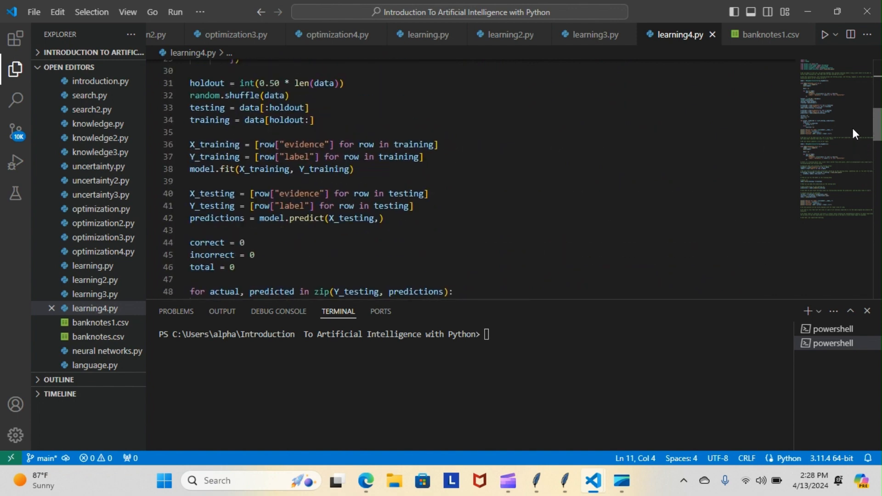
scroll("down", 3)
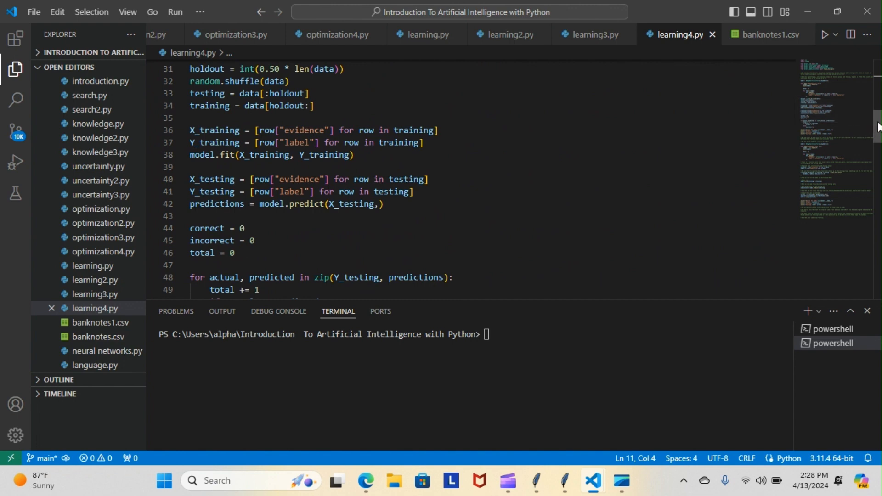
scroll("down", 3)
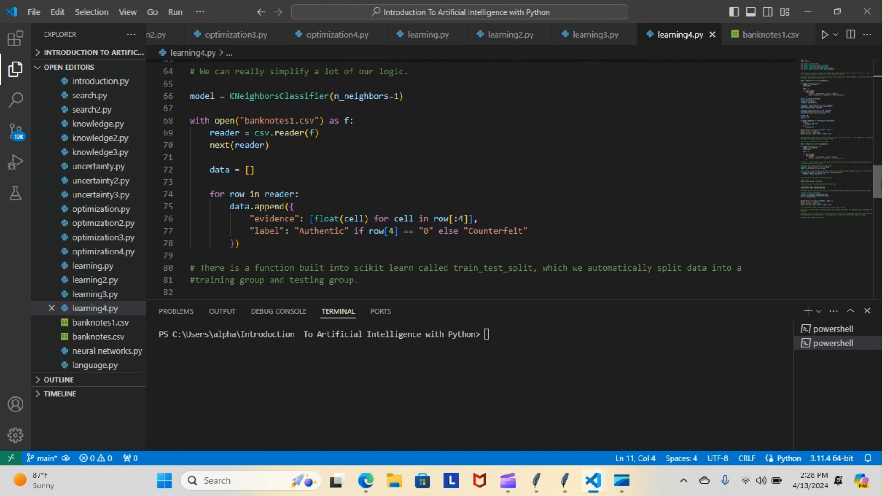
scroll("down", 3)
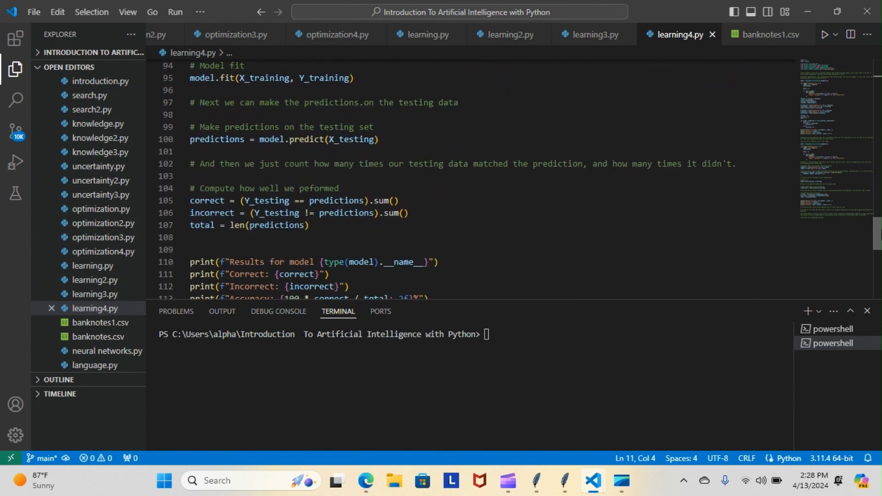
scroll("down", 3)
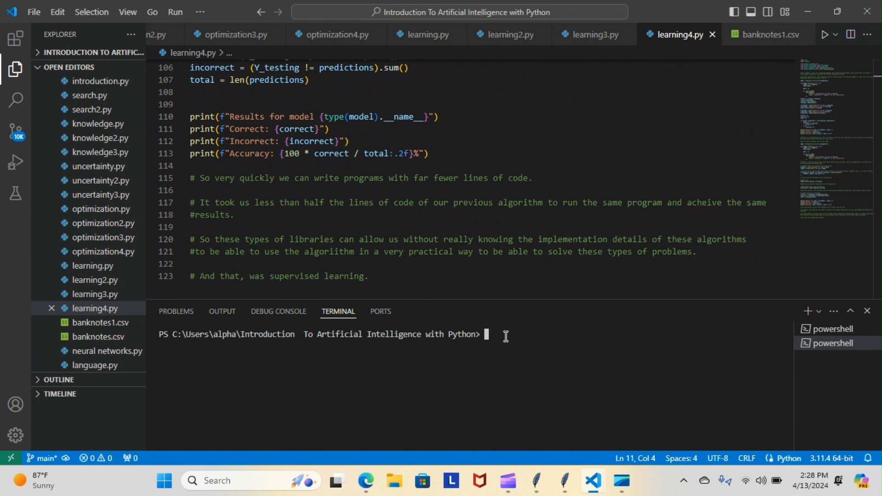
Run python learning4.py in the terminal, getting 100.00% and 99.85% KNN accuracy.
type("python learning4.py")
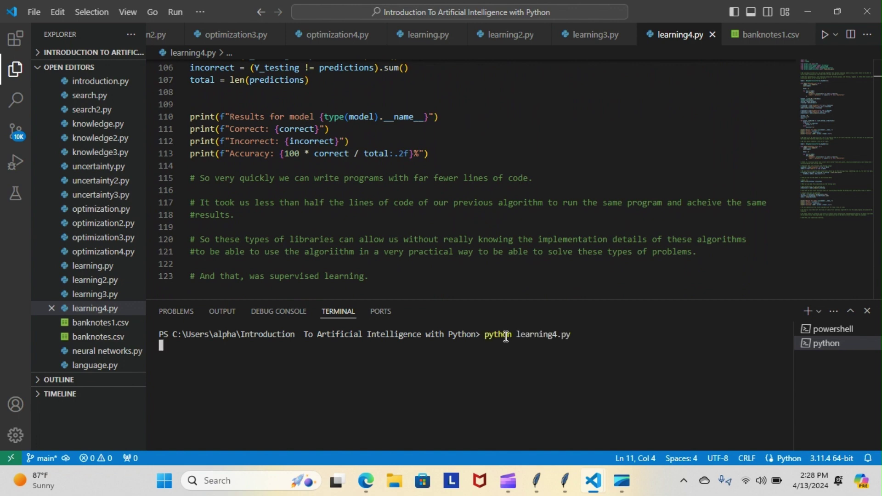
mouse_move(222, 311)
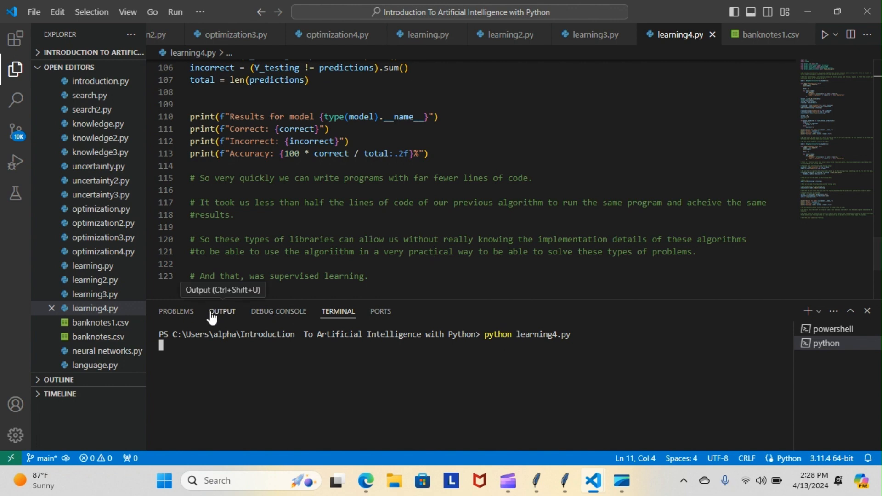
mouse_move(100, 322)
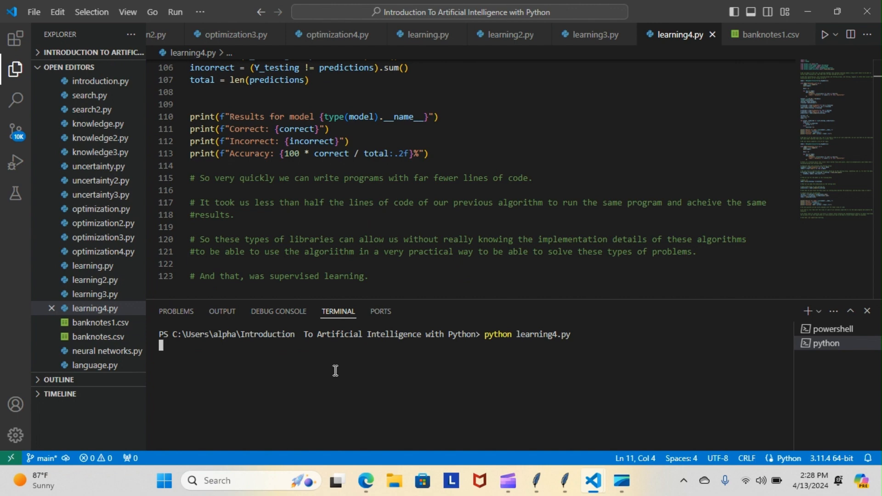
key("Return")
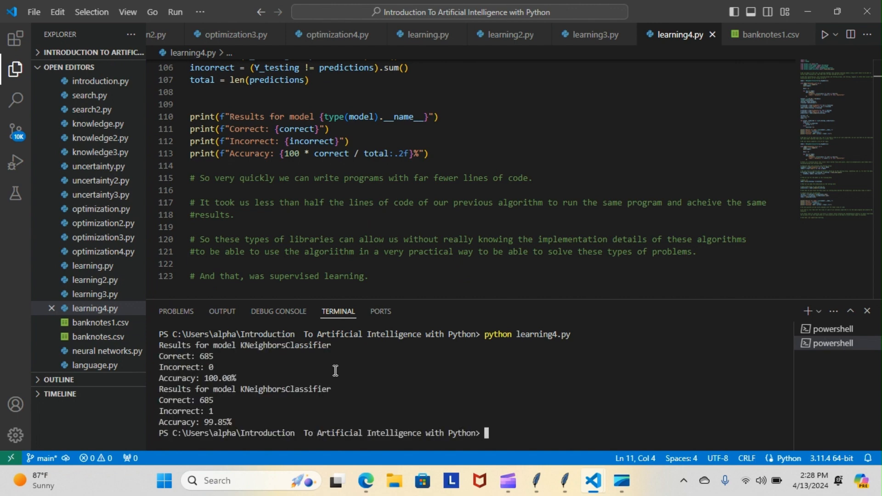
mouse_move(223, 361)
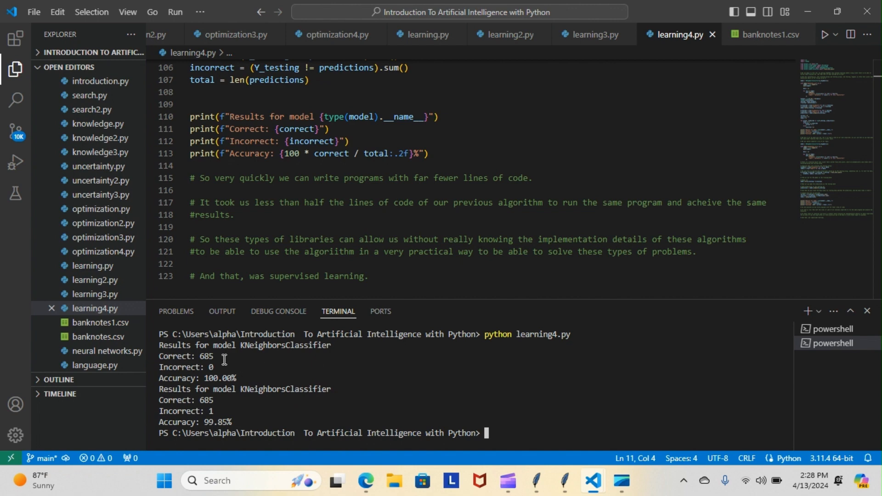
mouse_move(206, 353)
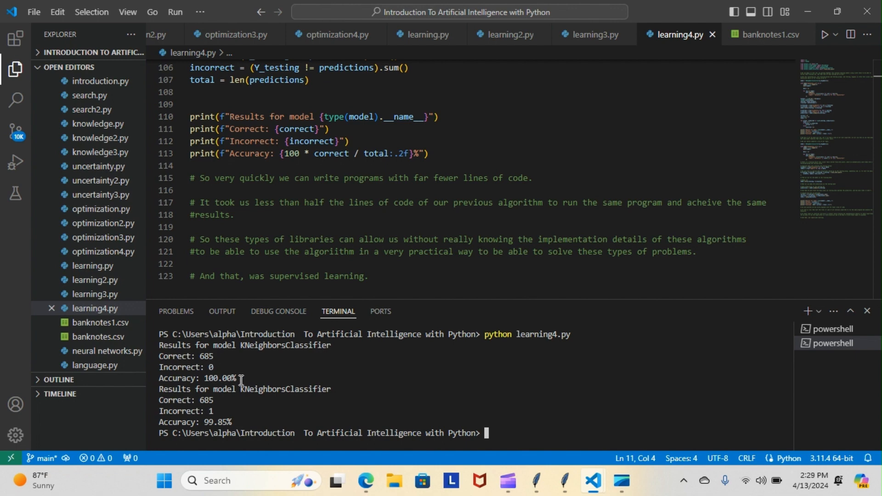
mouse_move(228, 401)
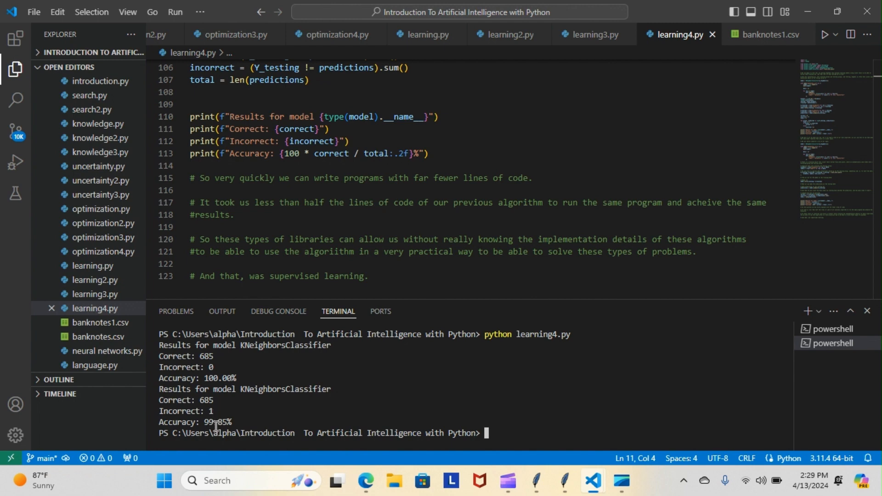
mouse_move(505, 437)
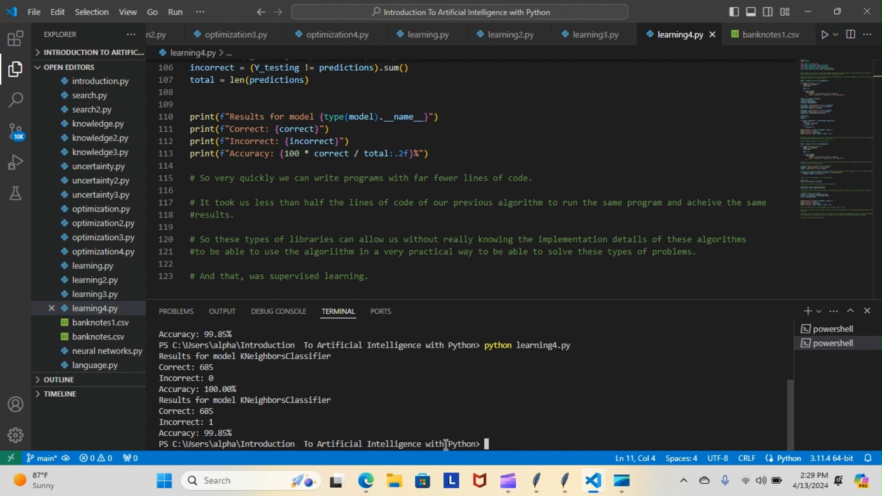
mouse_move(213, 374)
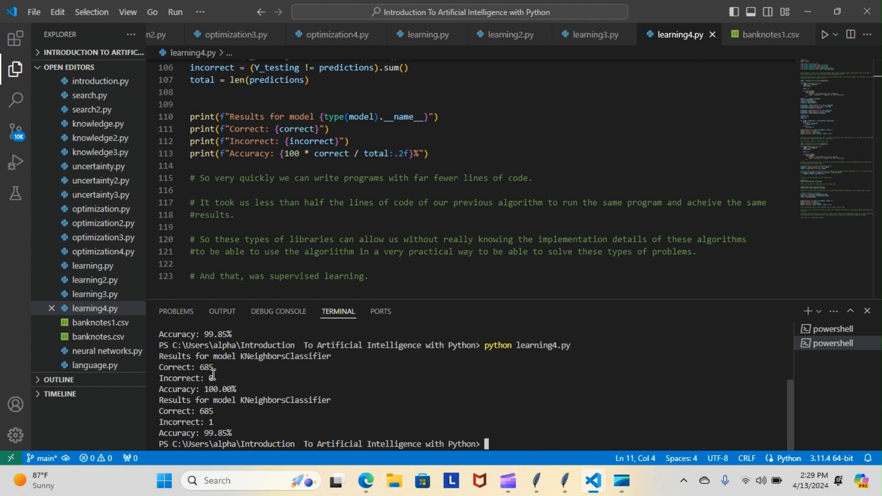
mouse_move(222, 425)
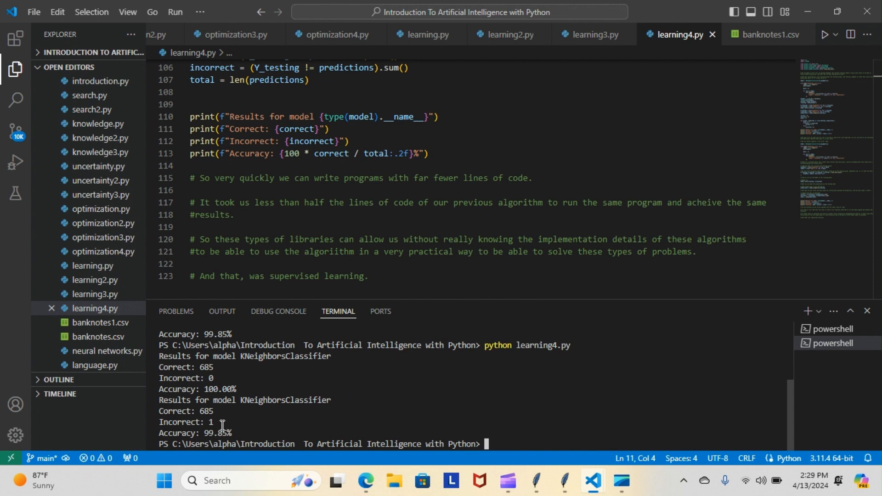
mouse_move(494, 444)
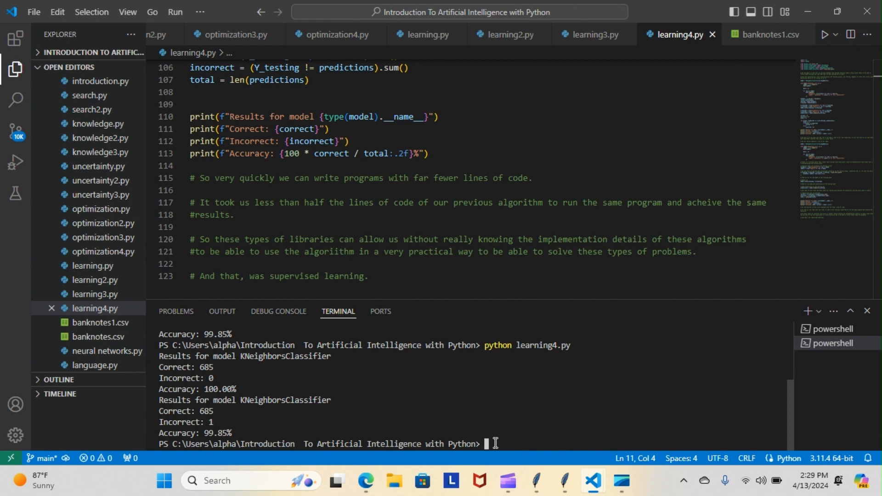
type("python learning4.py")
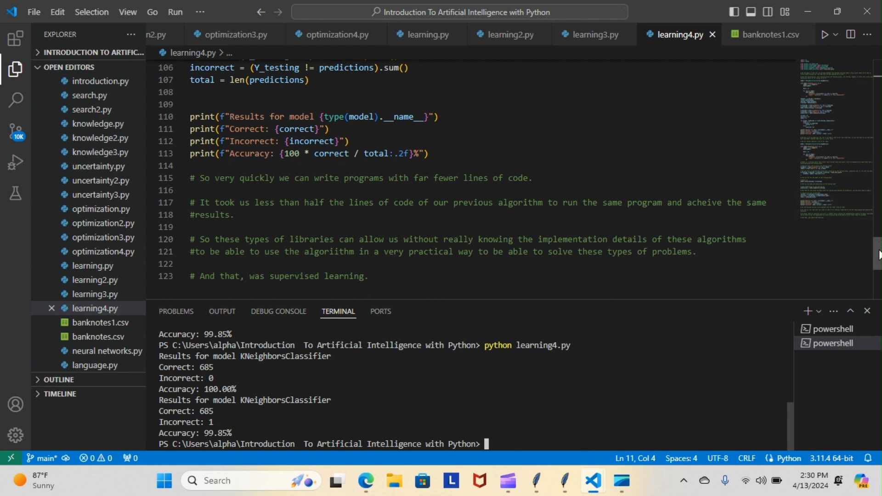
Scroll up past the hand-coded loop, then back down to the train_test_split, fit and predict lines.
scroll("up", 3)
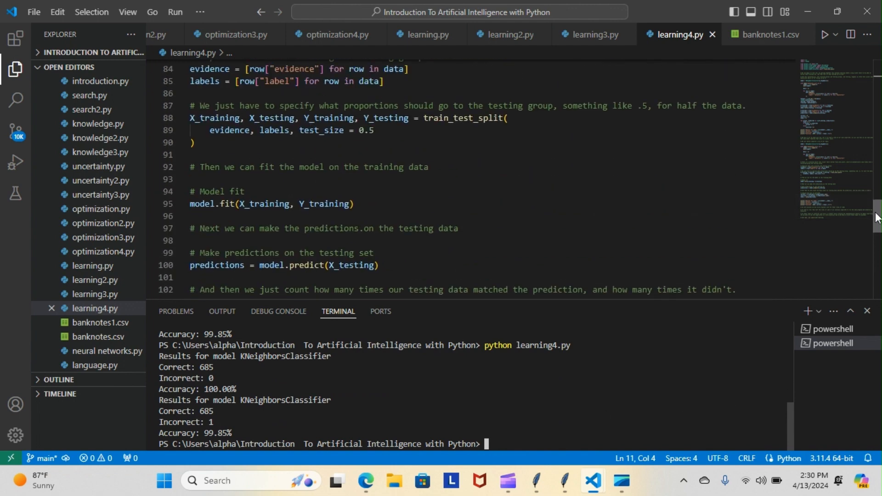
scroll("up", 3)
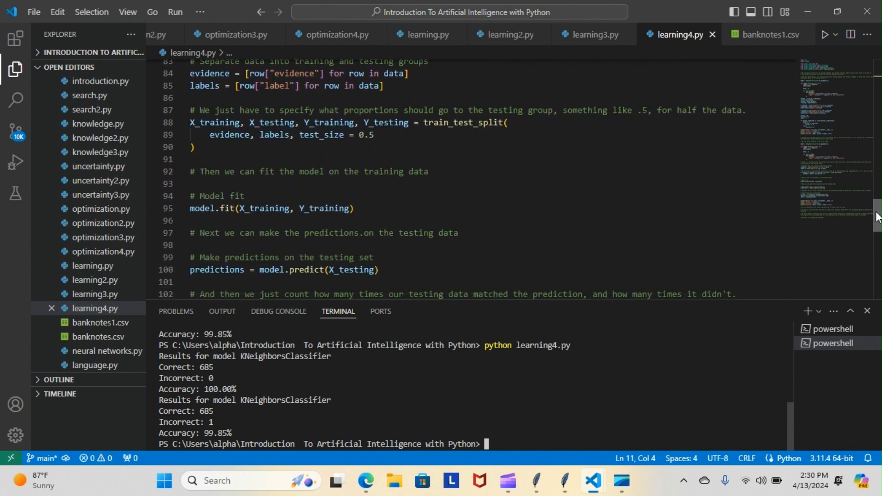
scroll("up", 3)
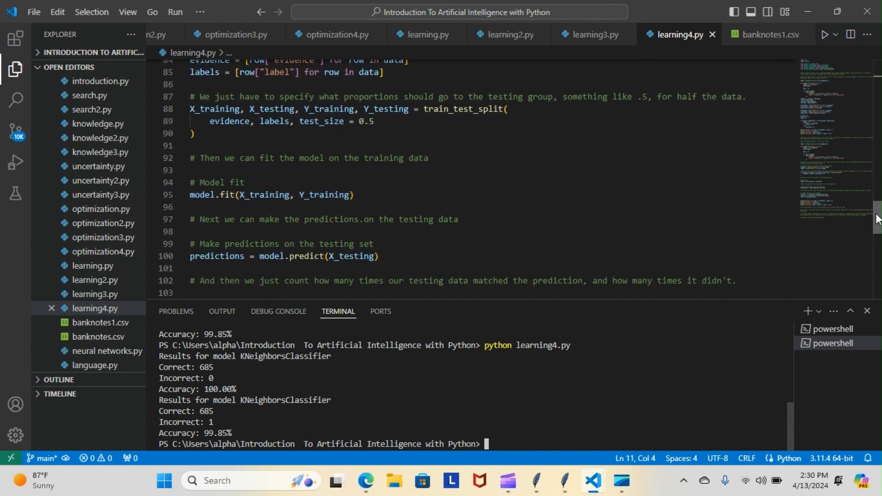
scroll("up", 3)
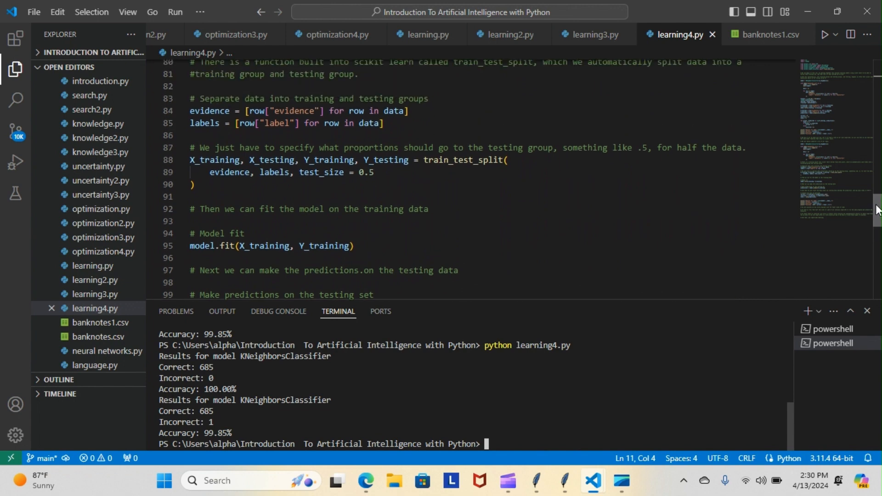
scroll("up", 3)
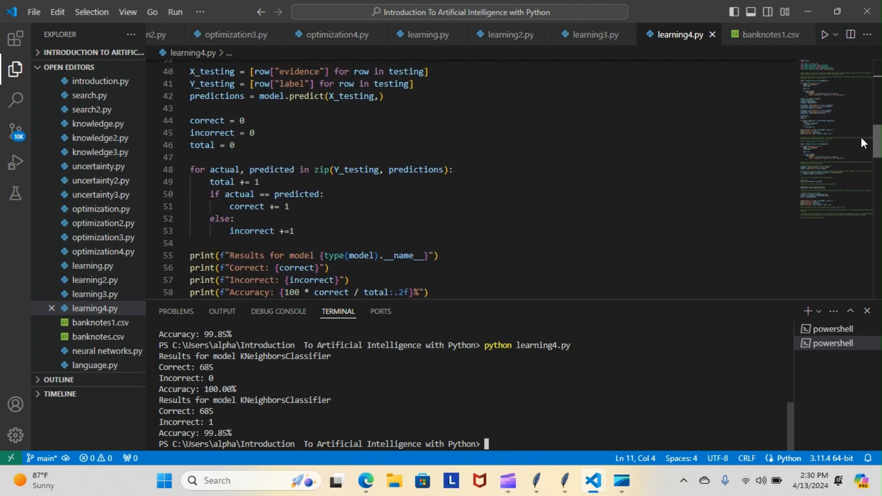
scroll("down", 3)
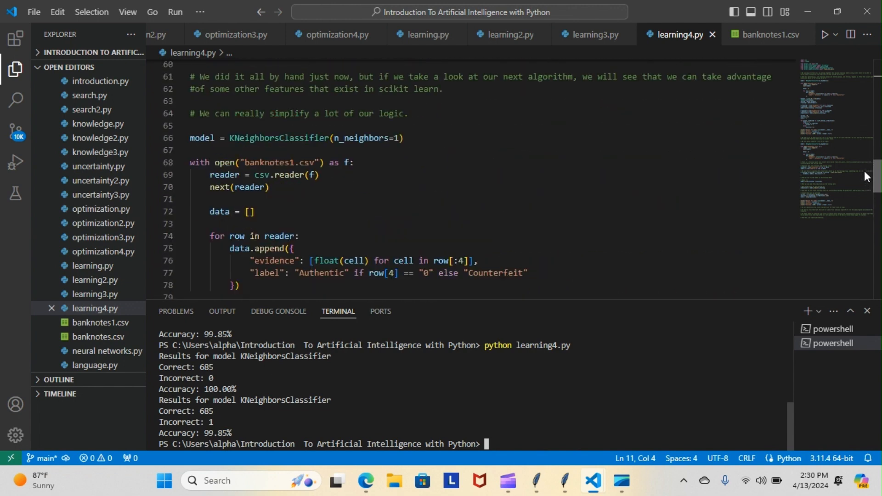
scroll("down", 3)
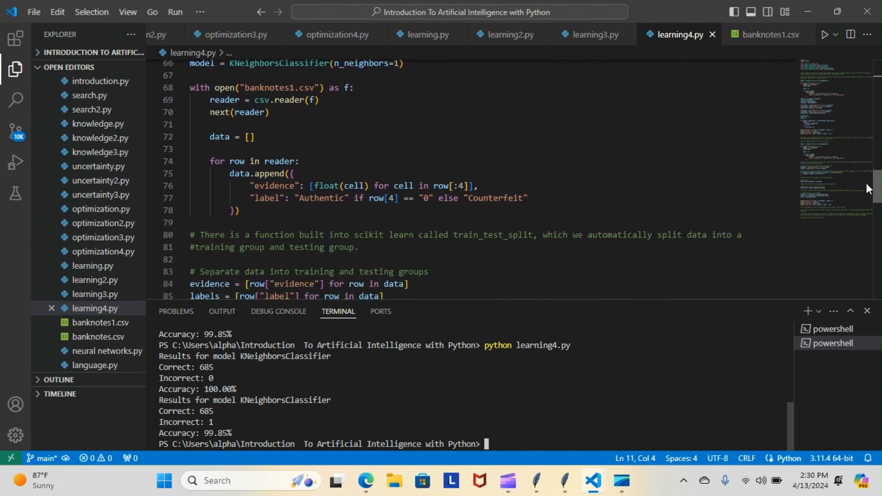
scroll("down", 3)
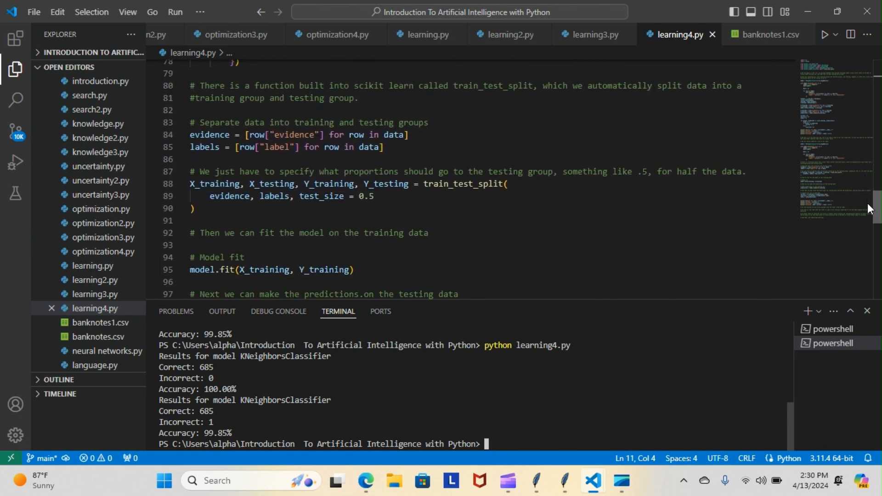
scroll("down", 3)
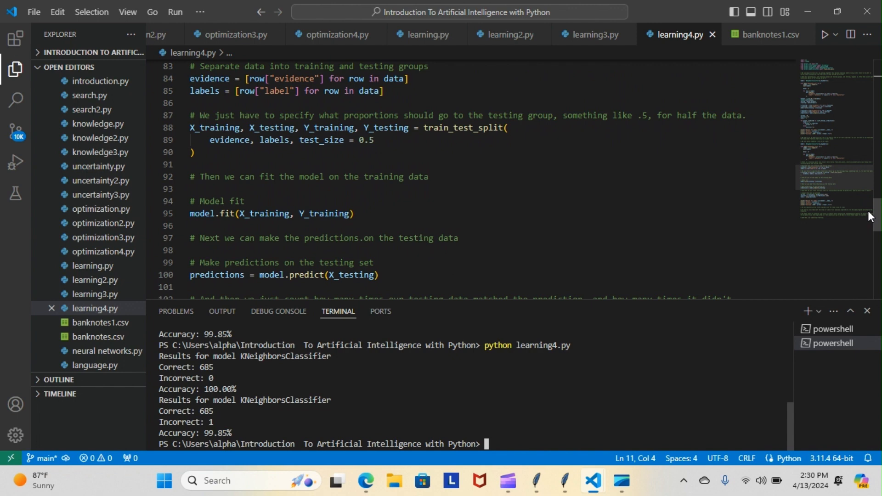
mouse_move(835, 6)
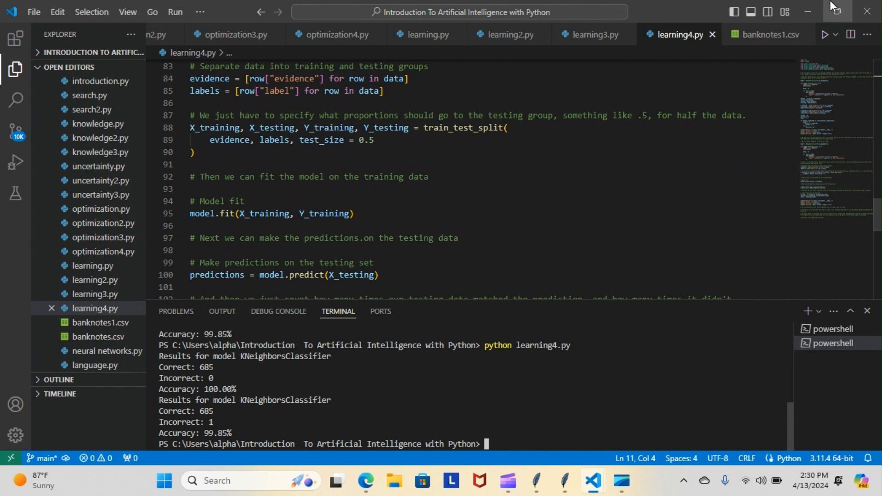
mouse_move(487, 417)
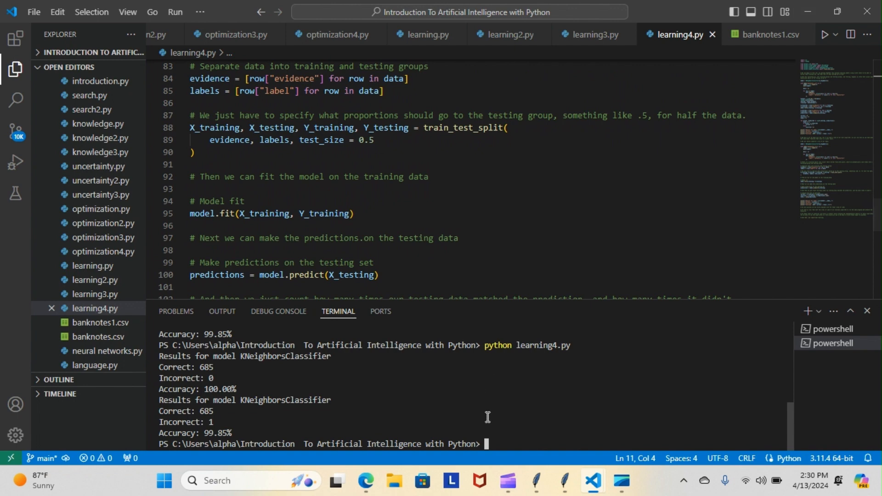
mouse_move(493, 444)
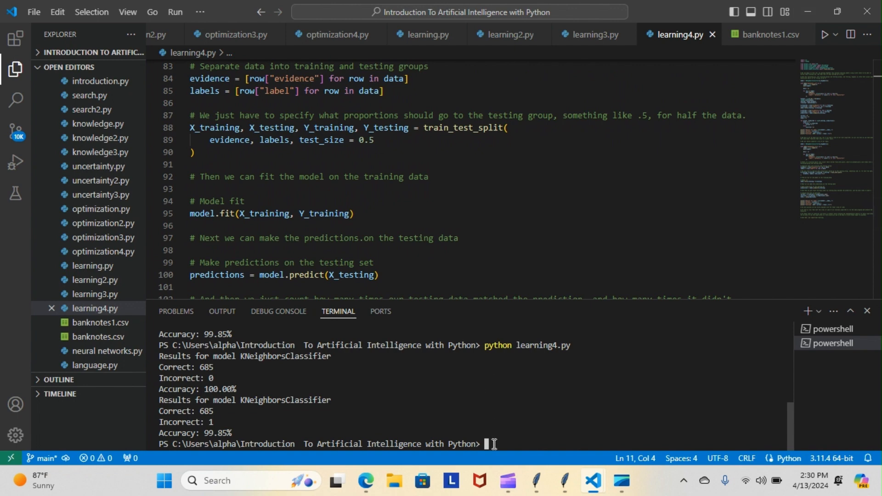
Rerun python learning4.py, with the two accuracies trading between 99.85% and 100.00%.
type("python learning4.py")
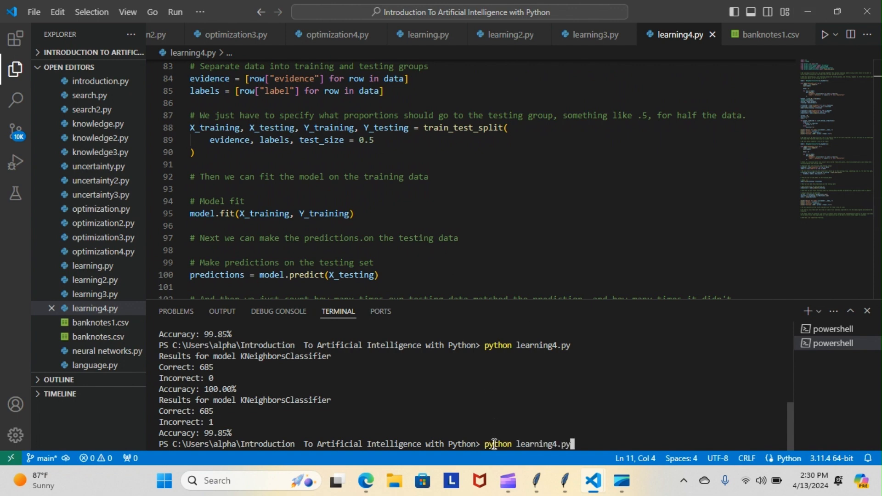
key("Return")
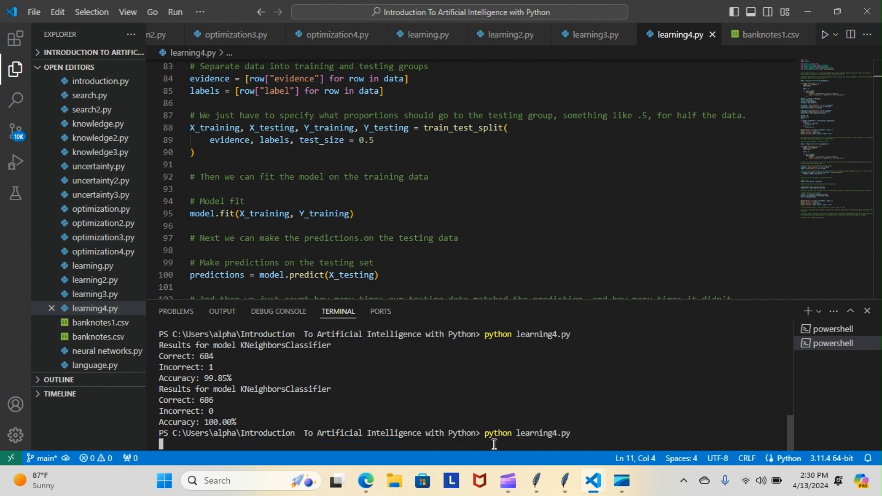
left_click(830, 344)
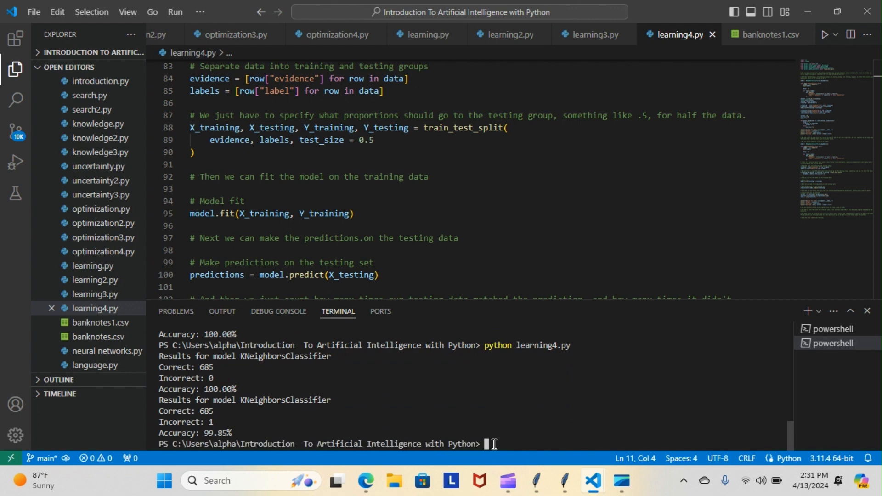
mouse_move(707, 169)
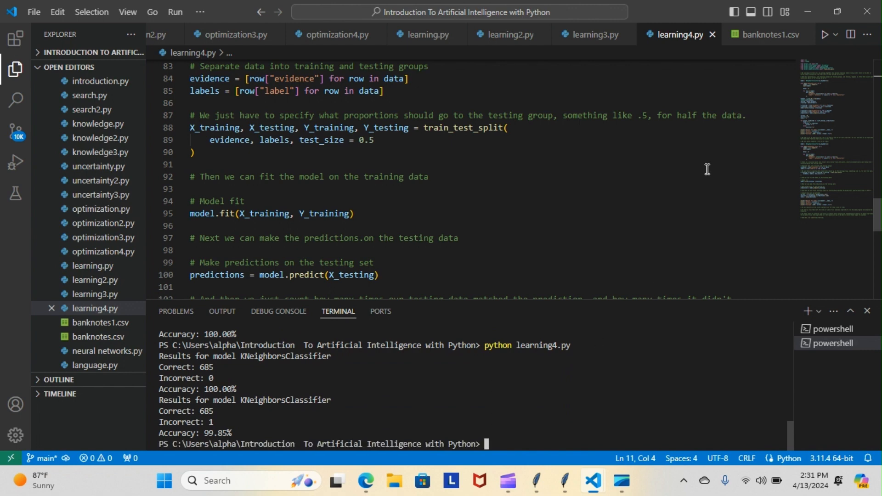